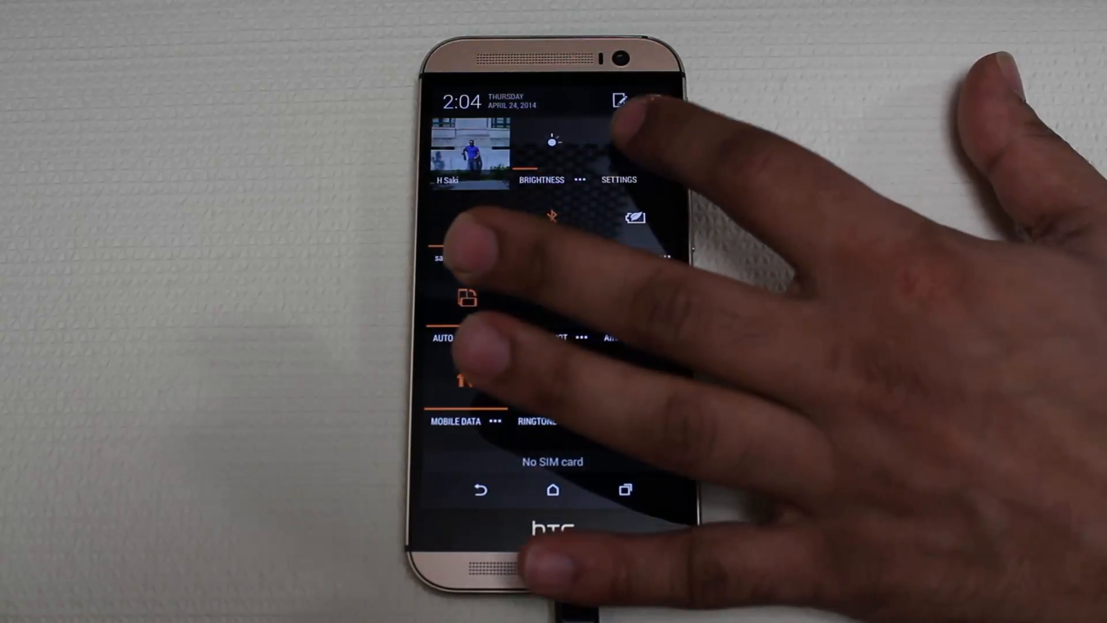
# Open the phone's Settings and scroll down to Developer options.
pyautogui.click(619, 179)
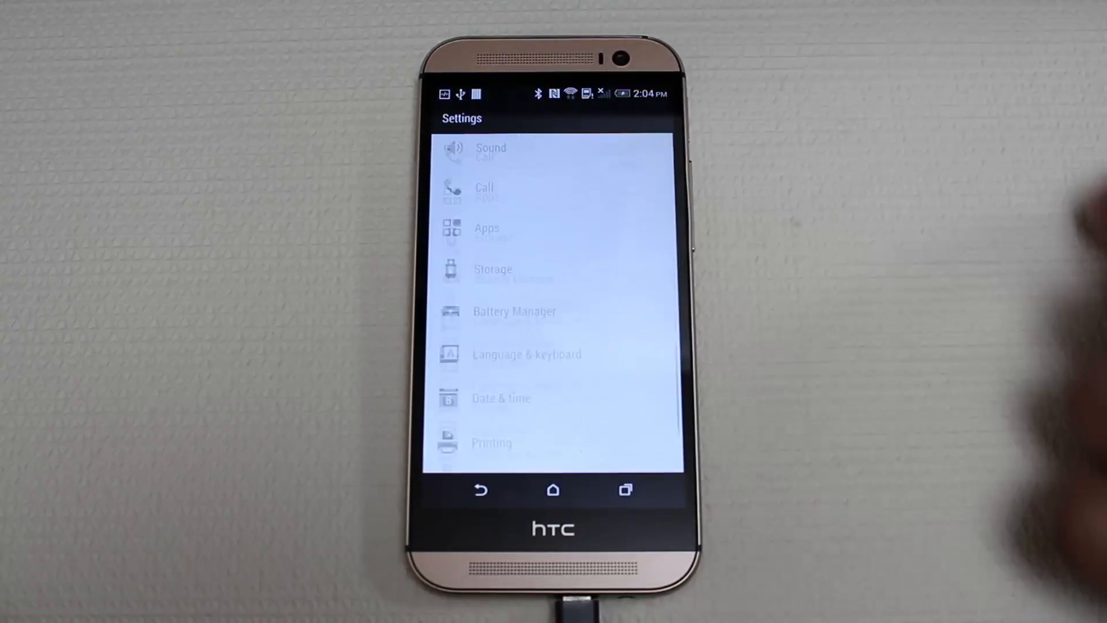
pyautogui.scroll(-3)
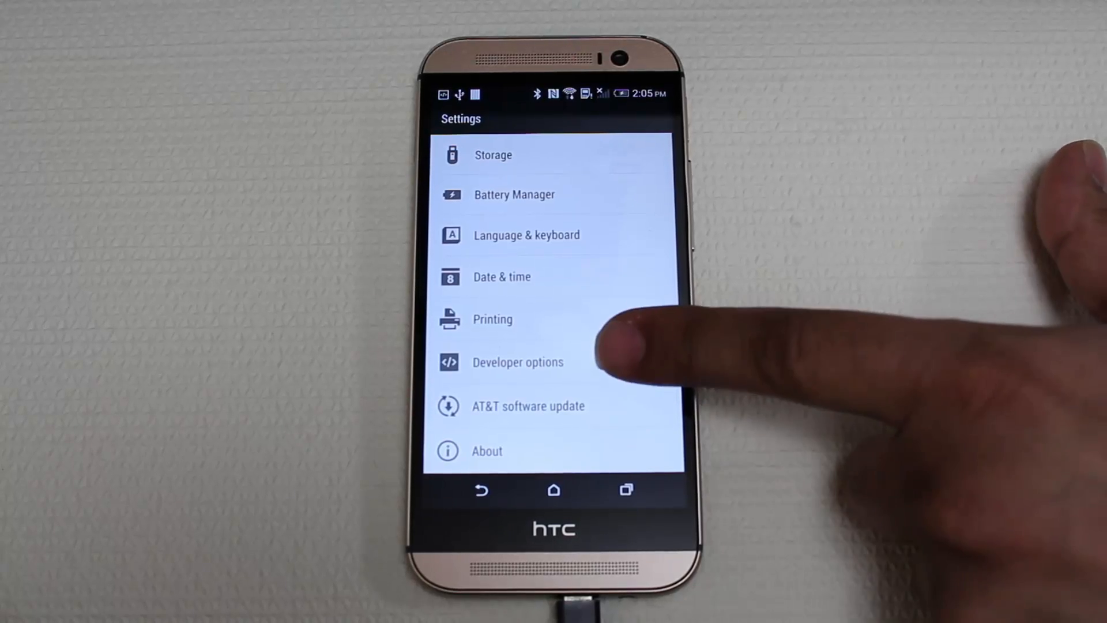
pyautogui.click(517, 362)
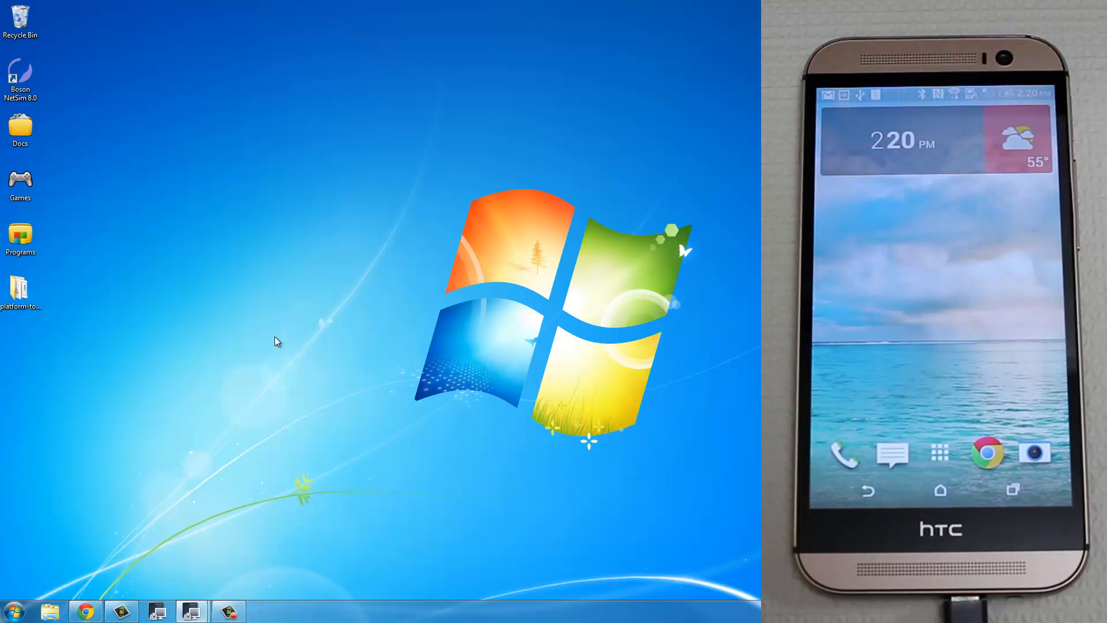
# Open the desktop platform-tools folder and launch 'Open command window here' inside it.
pyautogui.click(20, 290)
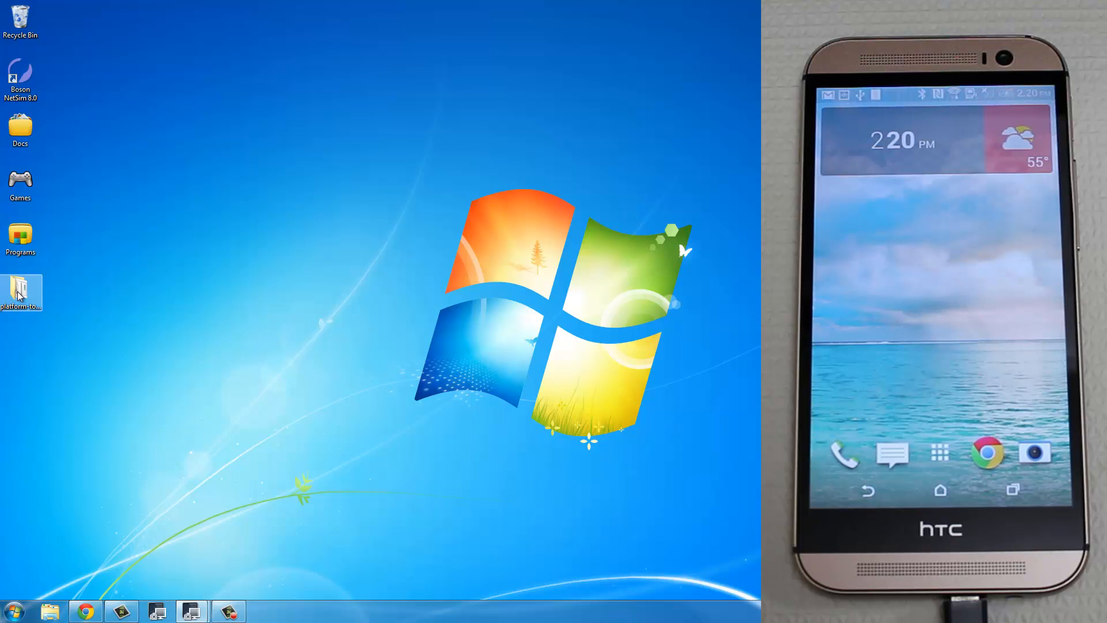
pyautogui.doubleClick(20, 289)
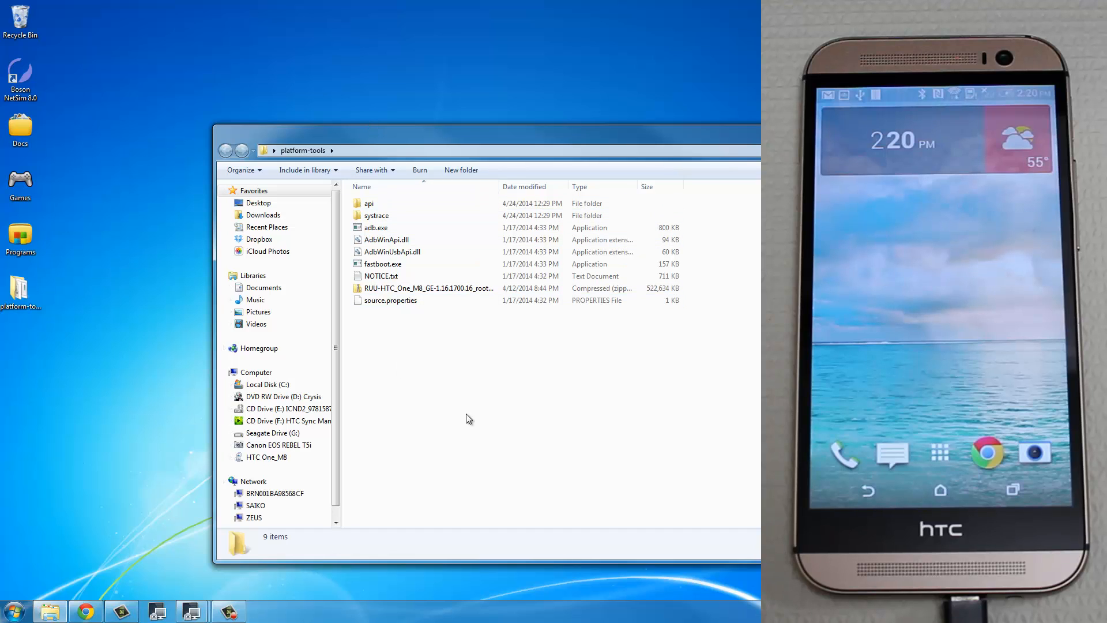
pyautogui.moveTo(414, 370)
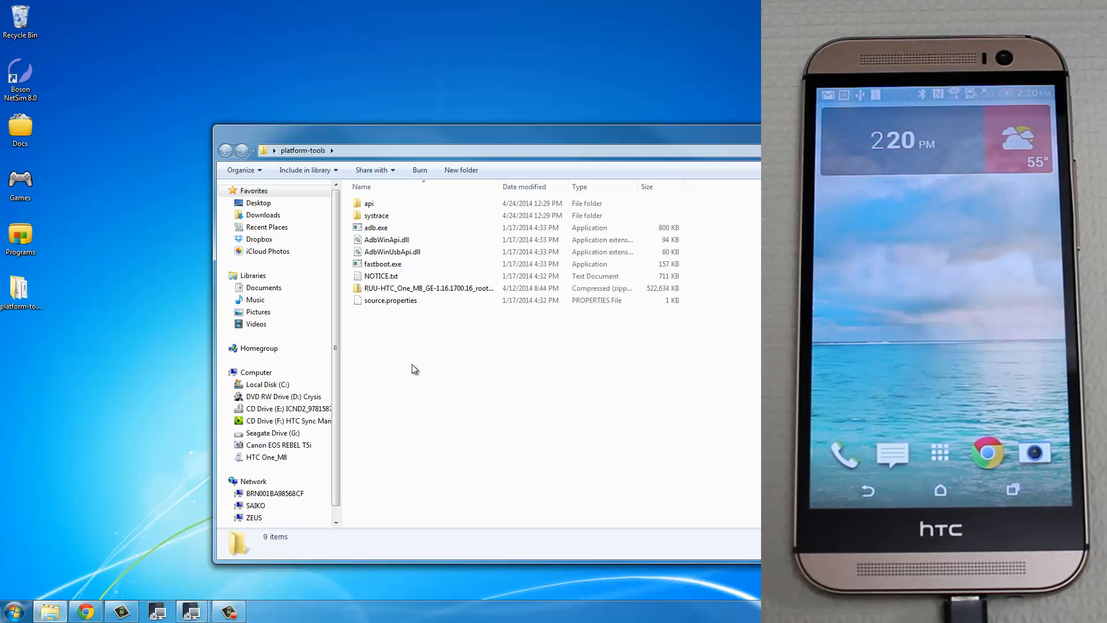
pyautogui.rightClick(414, 368)
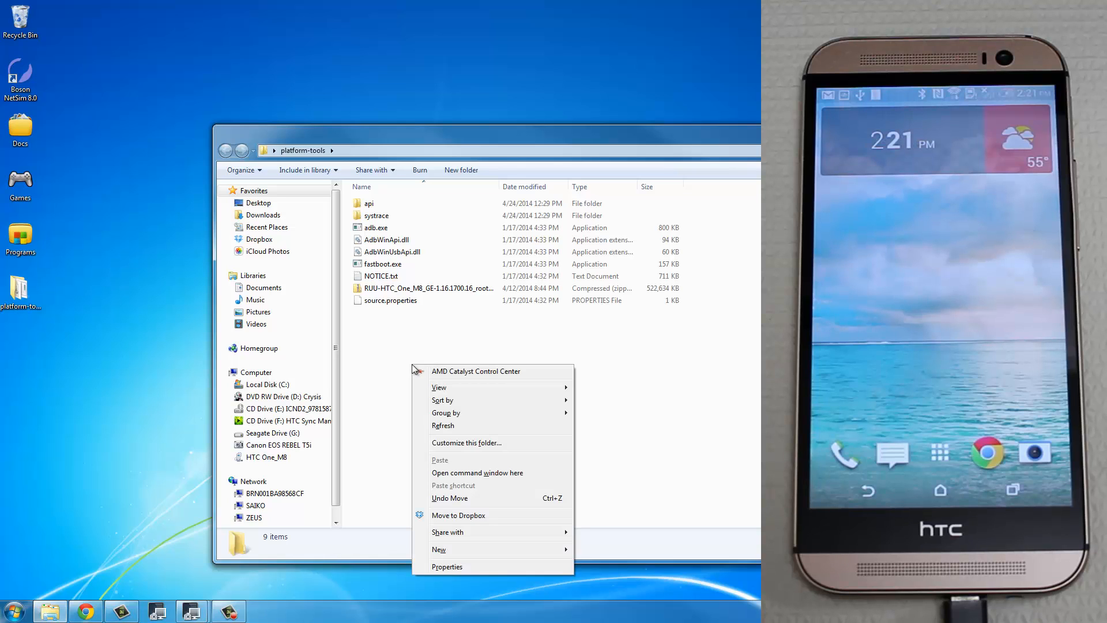
pyautogui.click(477, 473)
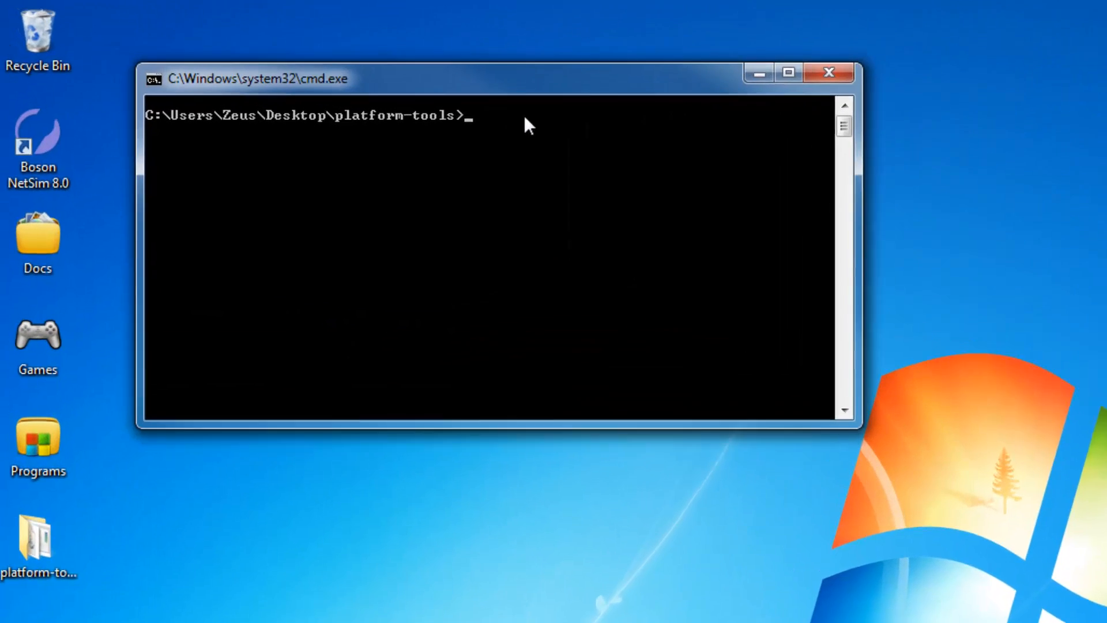
# Run 'adb devices' to confirm the phone, then 'adb reboot bootloader'.
pyautogui.write('adb')
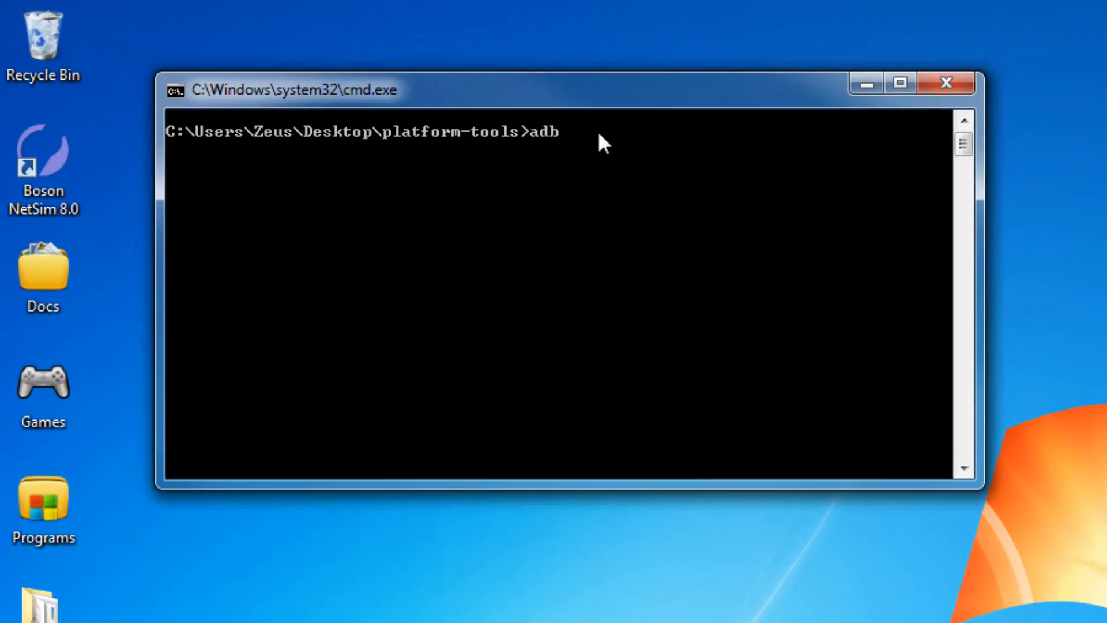
pyautogui.write('devices')
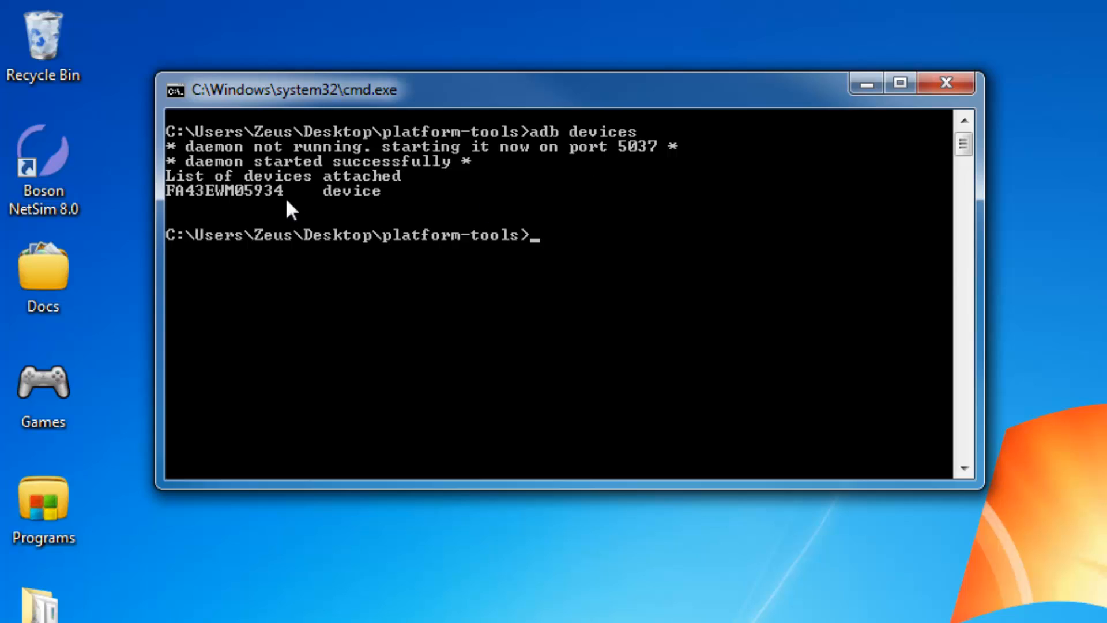
pyautogui.moveTo(283, 214)
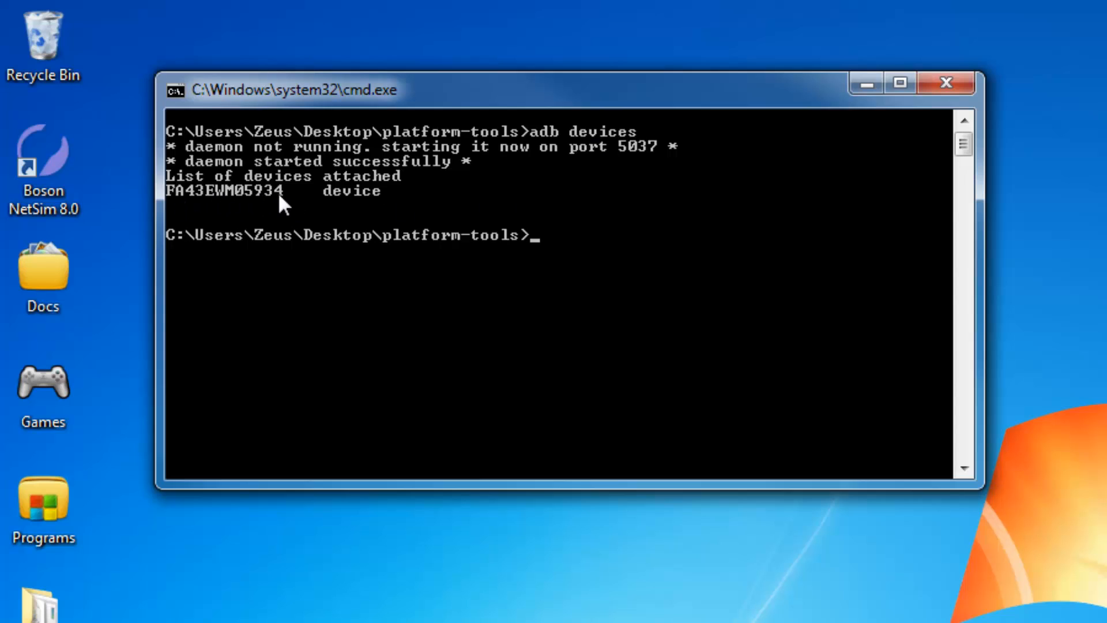
pyautogui.moveTo(594, 226)
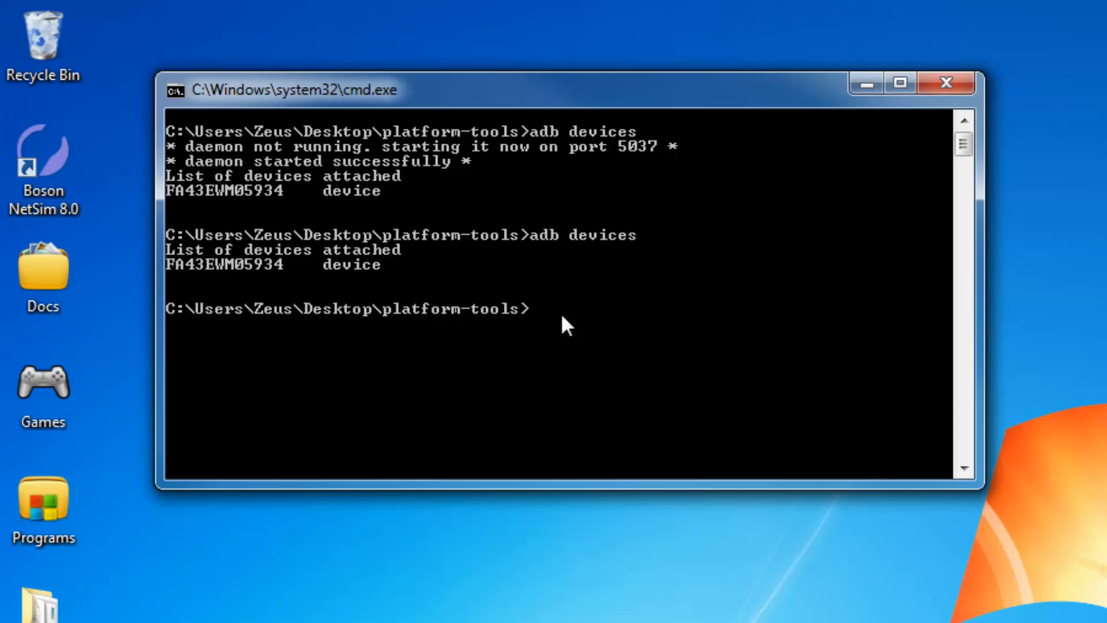
pyautogui.write('adb reboot')
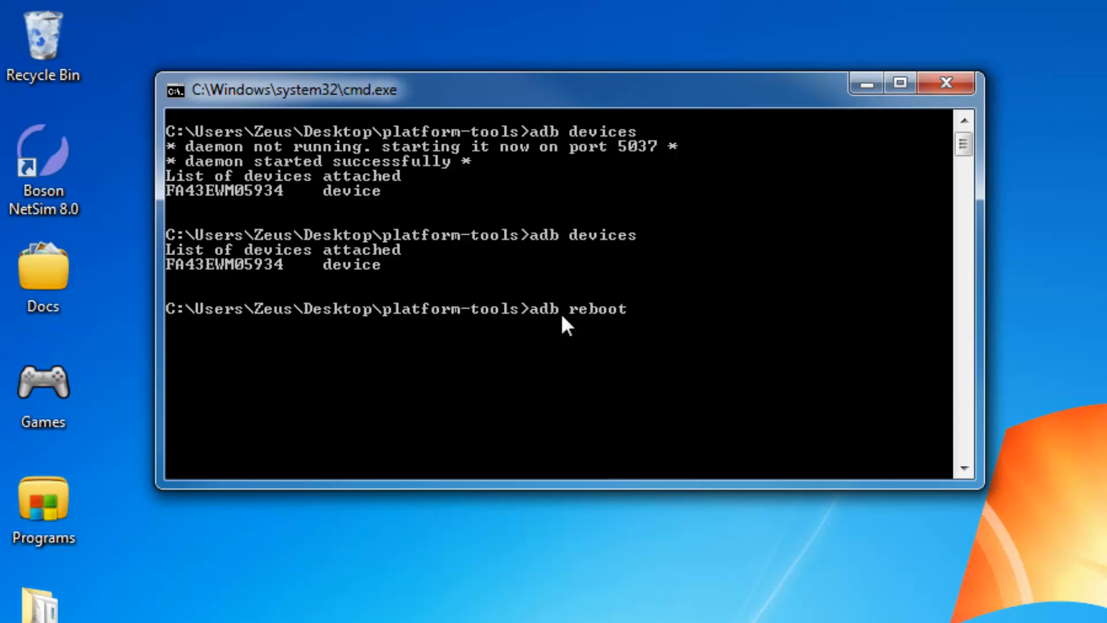
pyautogui.write('bootloader')
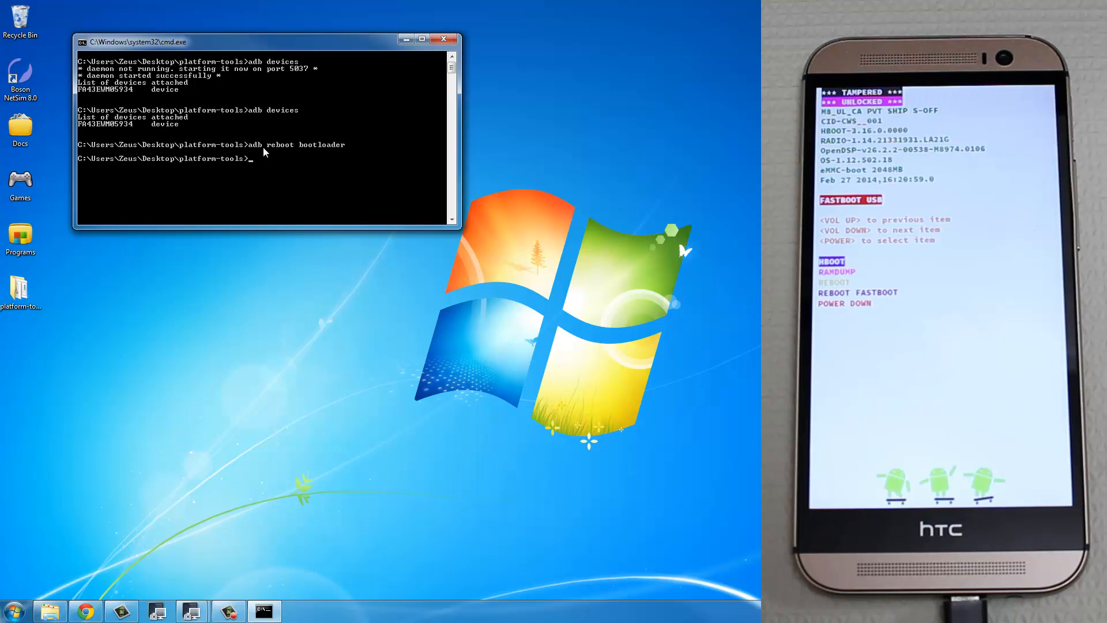
# Run 'fastboot oem readcid' to read the phone's CID, CWS__001.
pyautogui.write('fastboot')
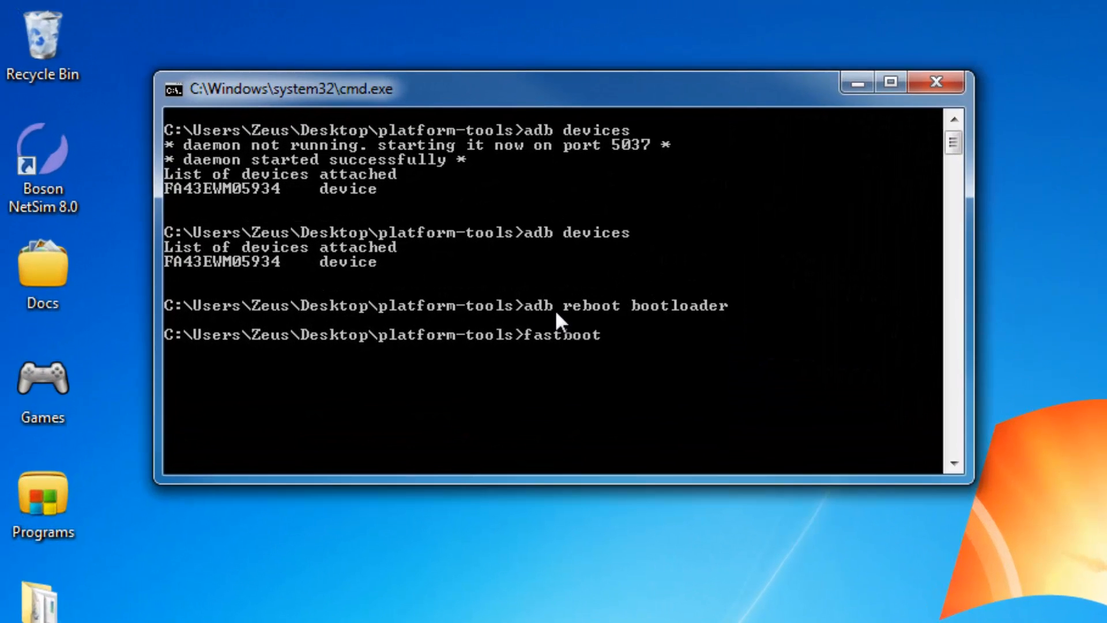
pyautogui.write('oem')
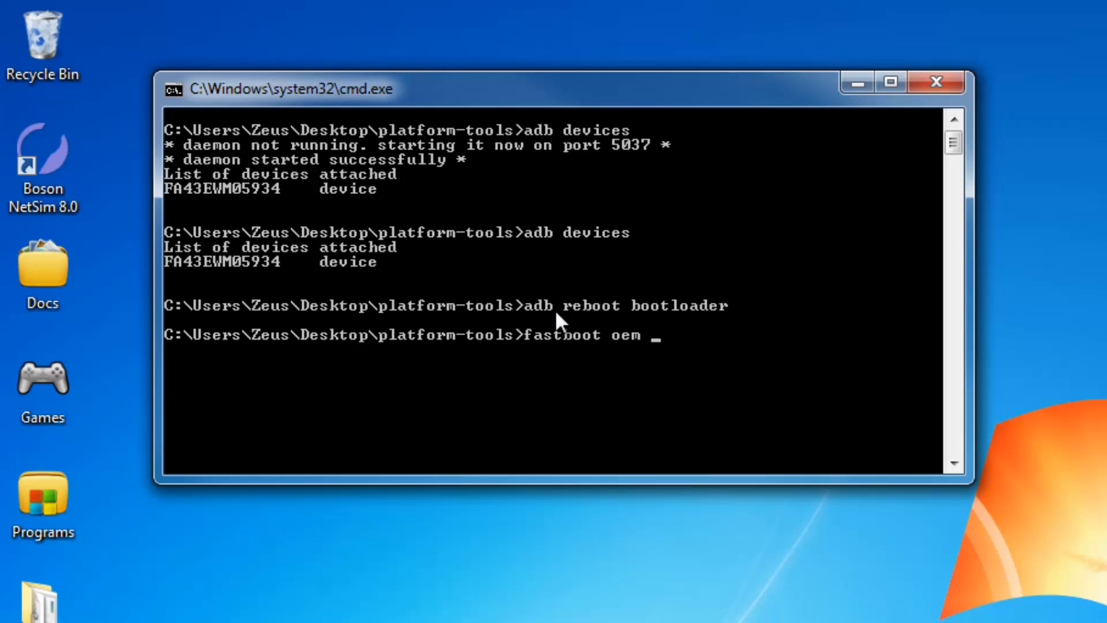
pyautogui.write('readcid')
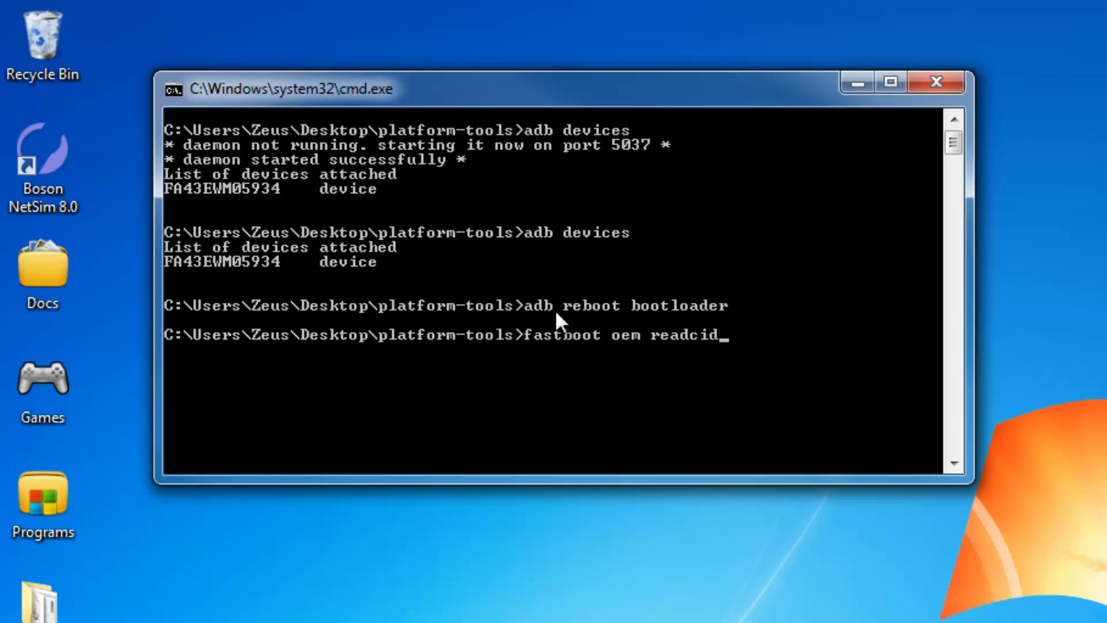
pyautogui.press('Enter')
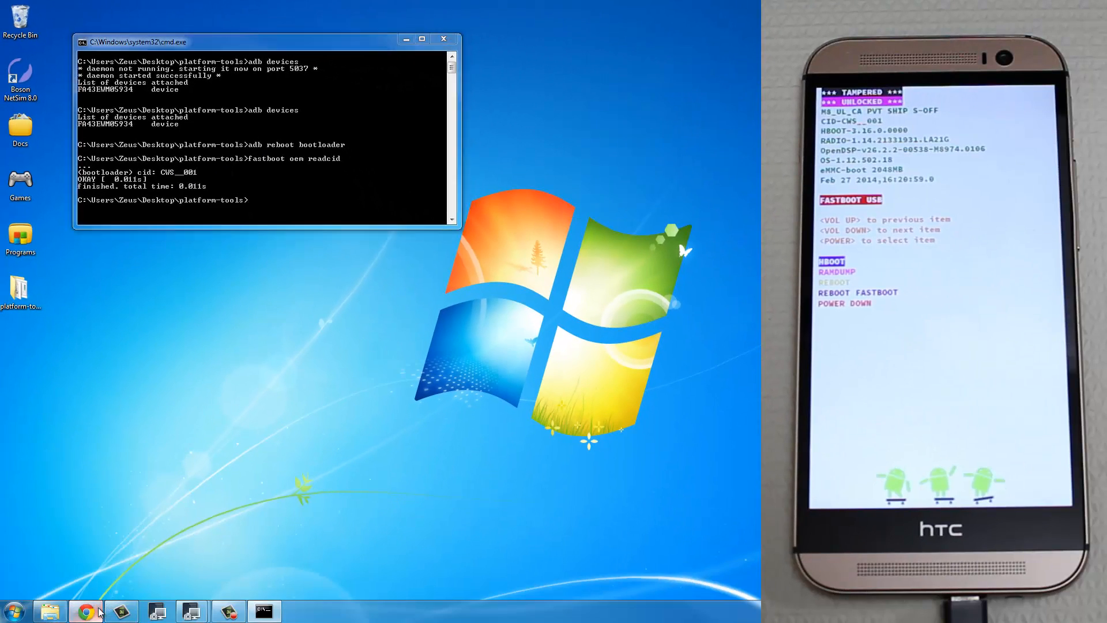
# Show the Sakitech guide's CID Numbers list in Chrome and highlight it.
pyautogui.click(88, 608)
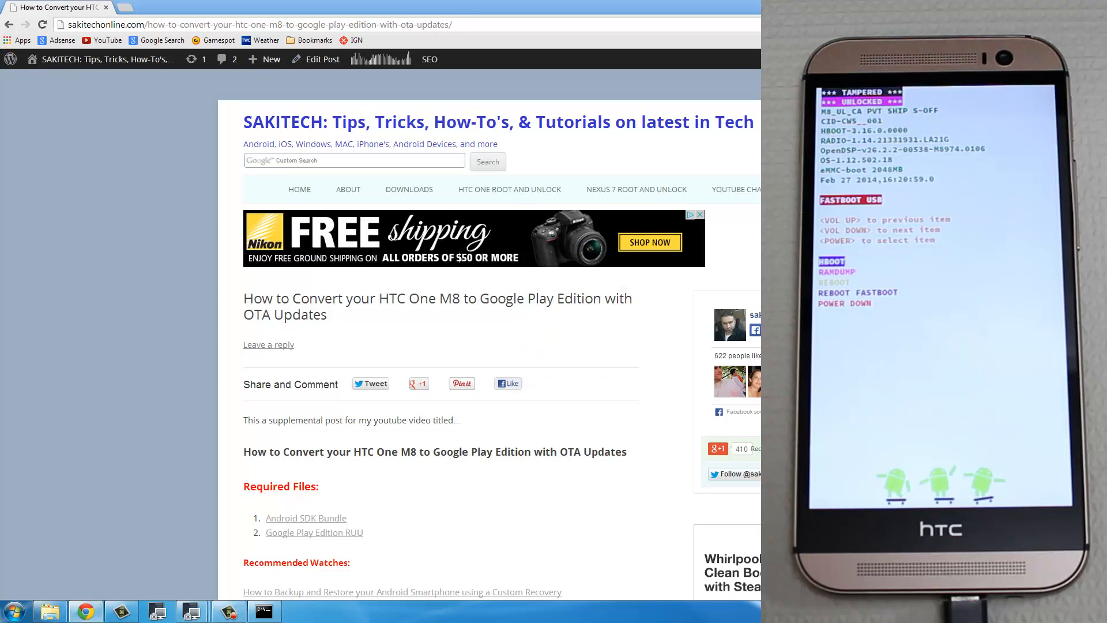
pyautogui.scroll(-3)
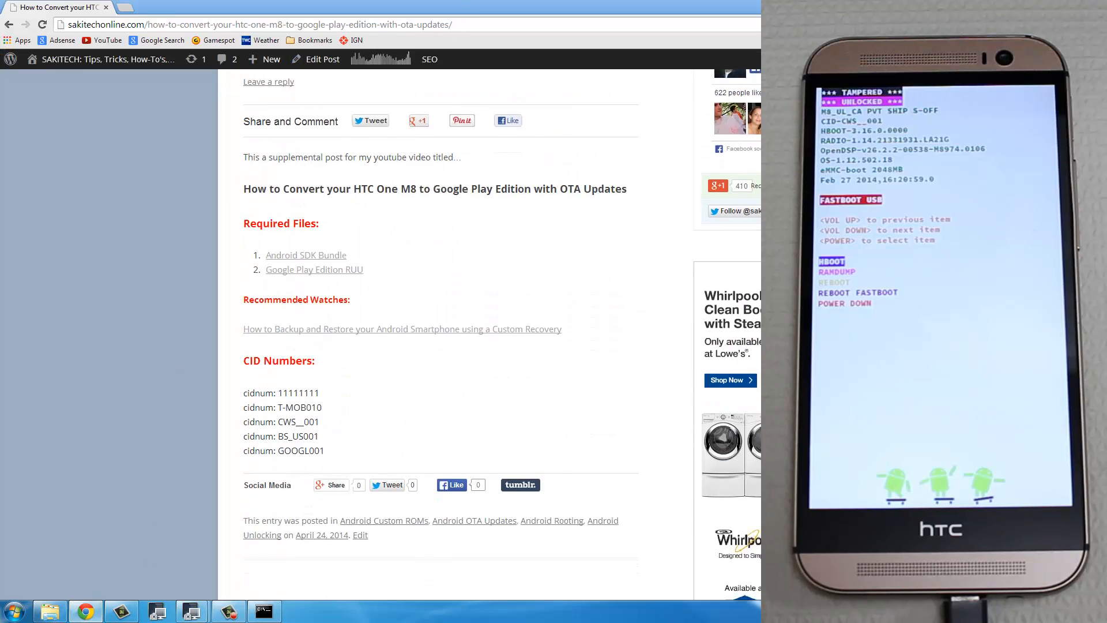
pyautogui.scroll(-3)
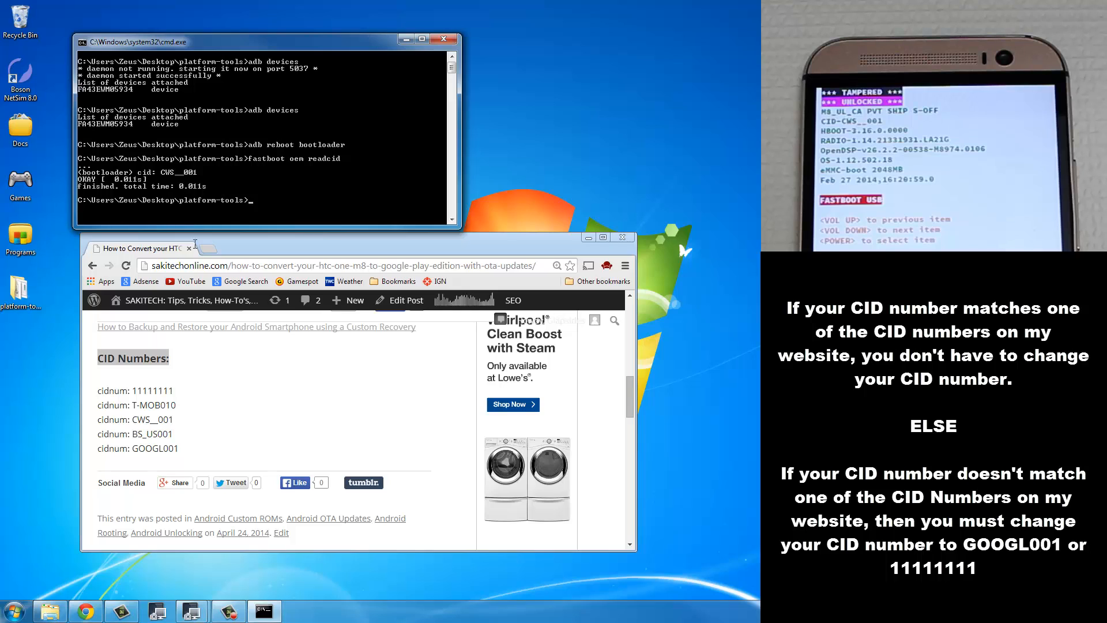
pyautogui.moveTo(133, 390); pyautogui.dragTo(179, 447)
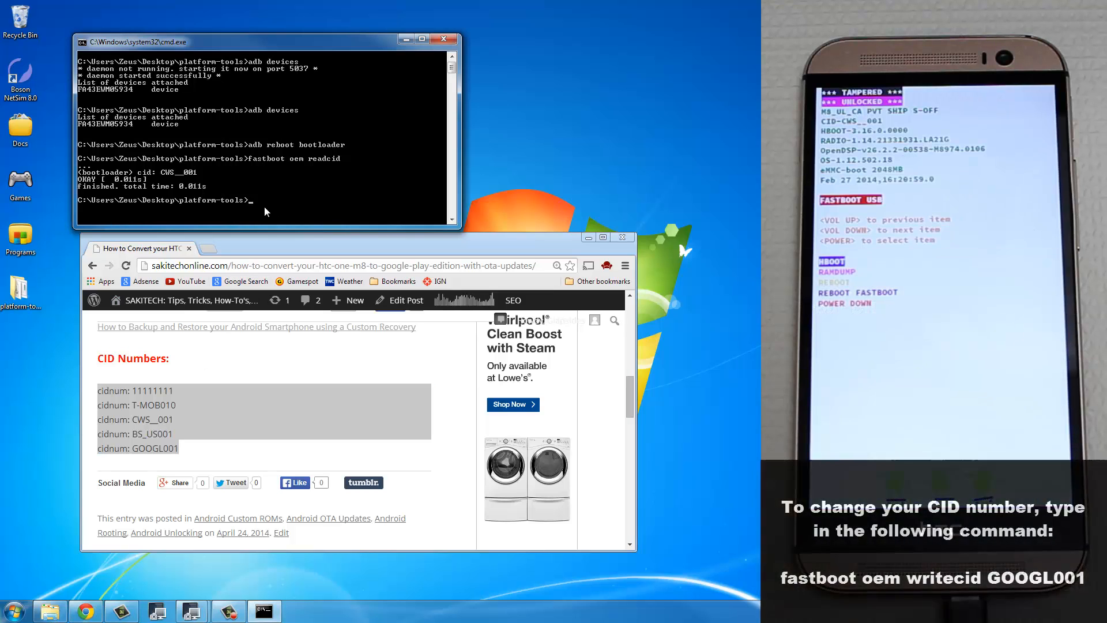
# Enter 'fastboot oem writecid GOOGL001', retyping it after the 'fastbot' typo.
pyautogui.write('fastbo')
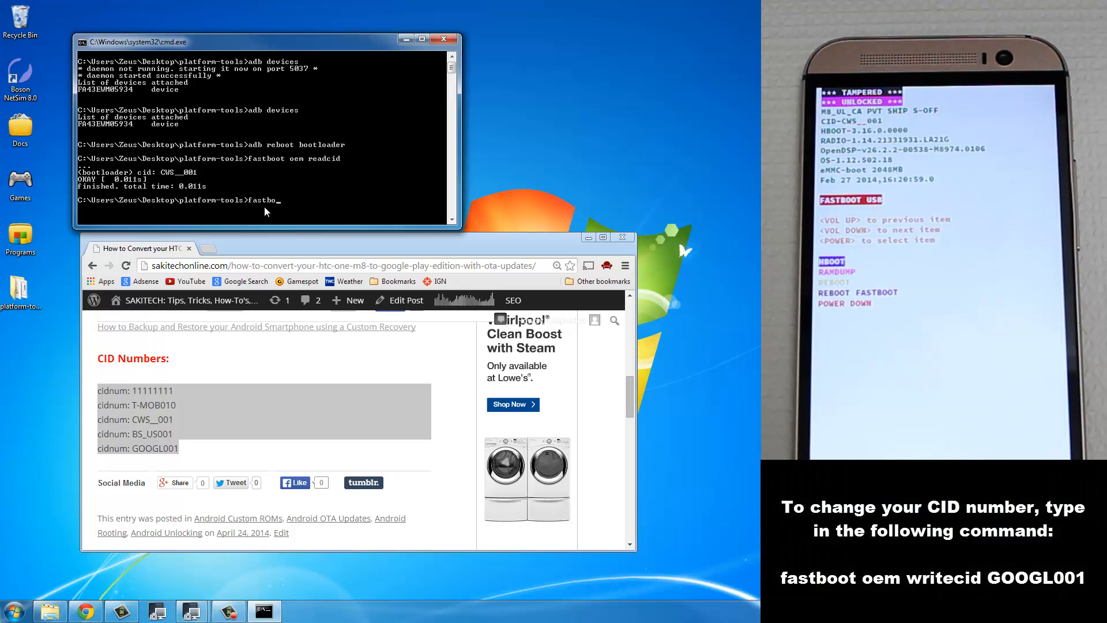
pyautogui.write('oem write')
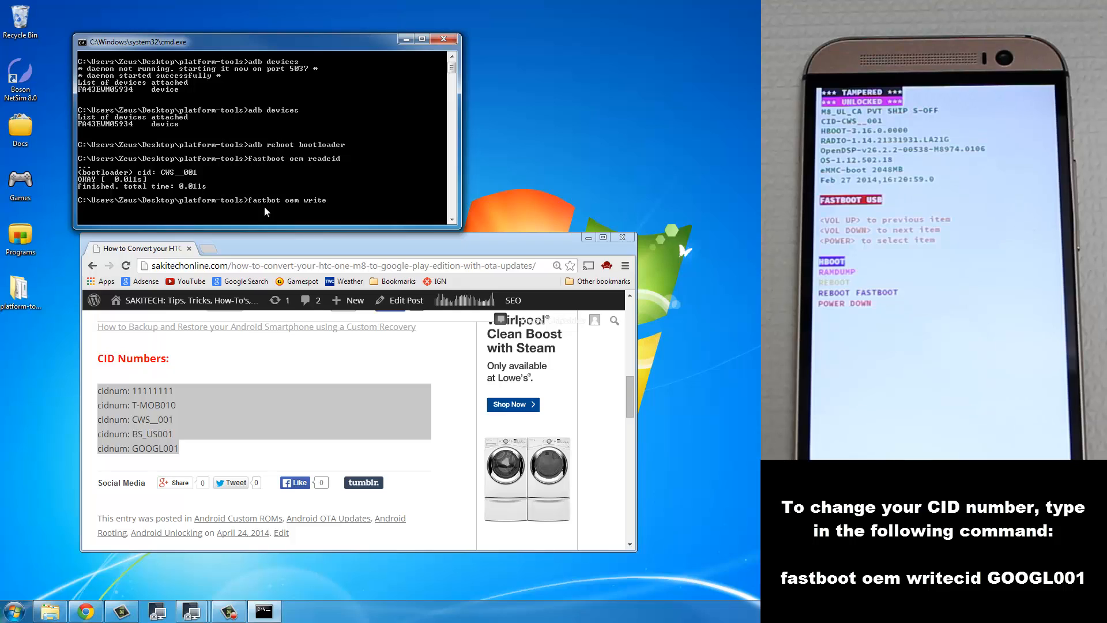
pyautogui.write('cid')
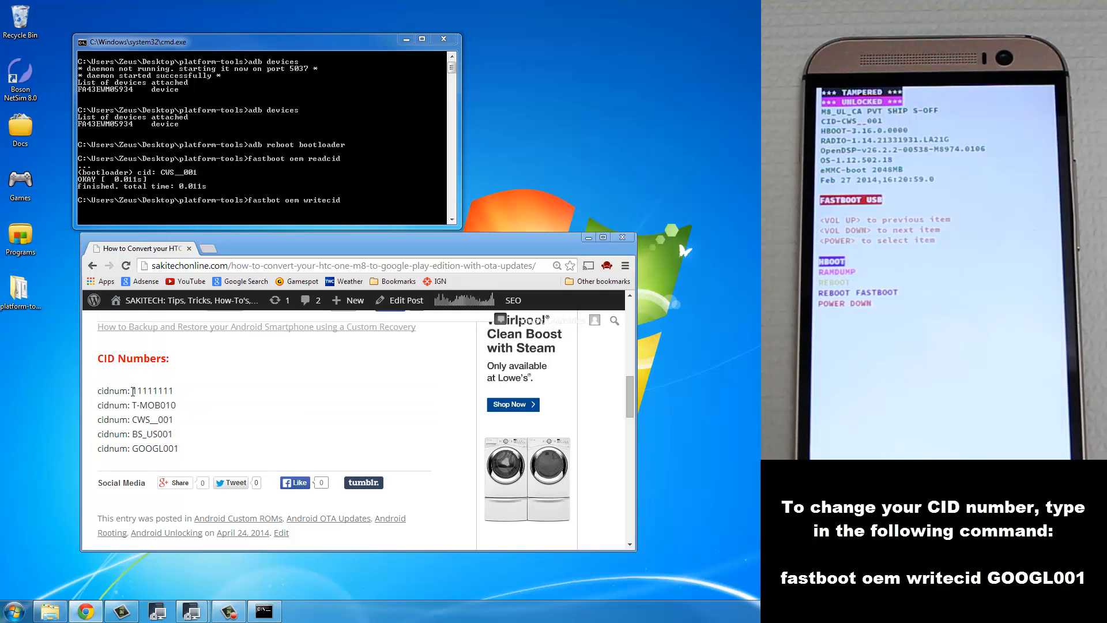
pyautogui.moveTo(131, 391); pyautogui.dragTo(179, 447)
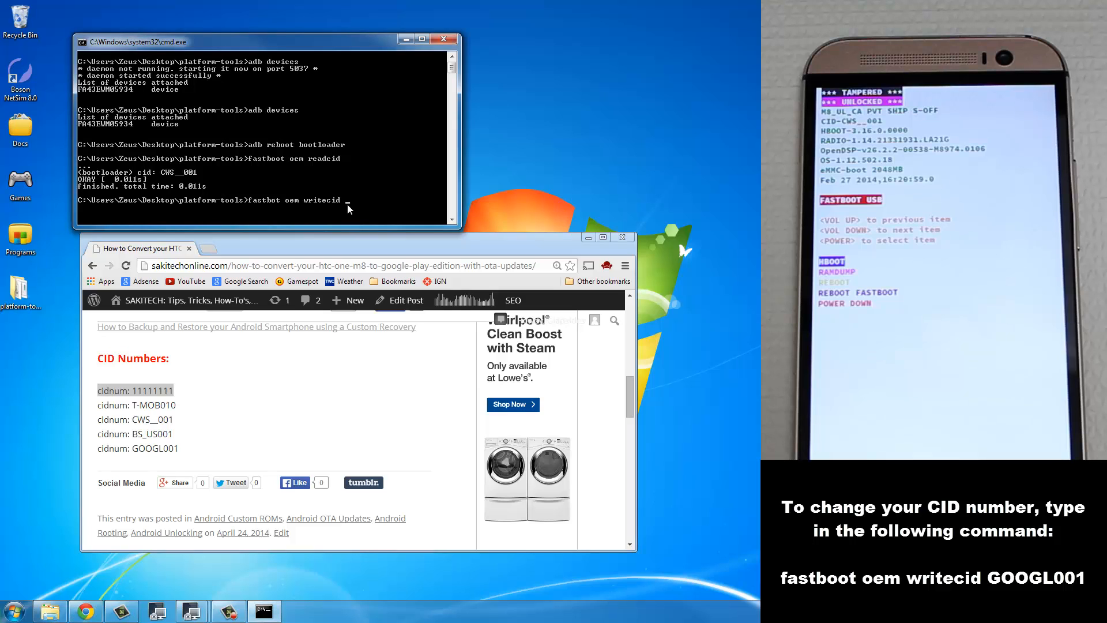
pyautogui.write('GO')
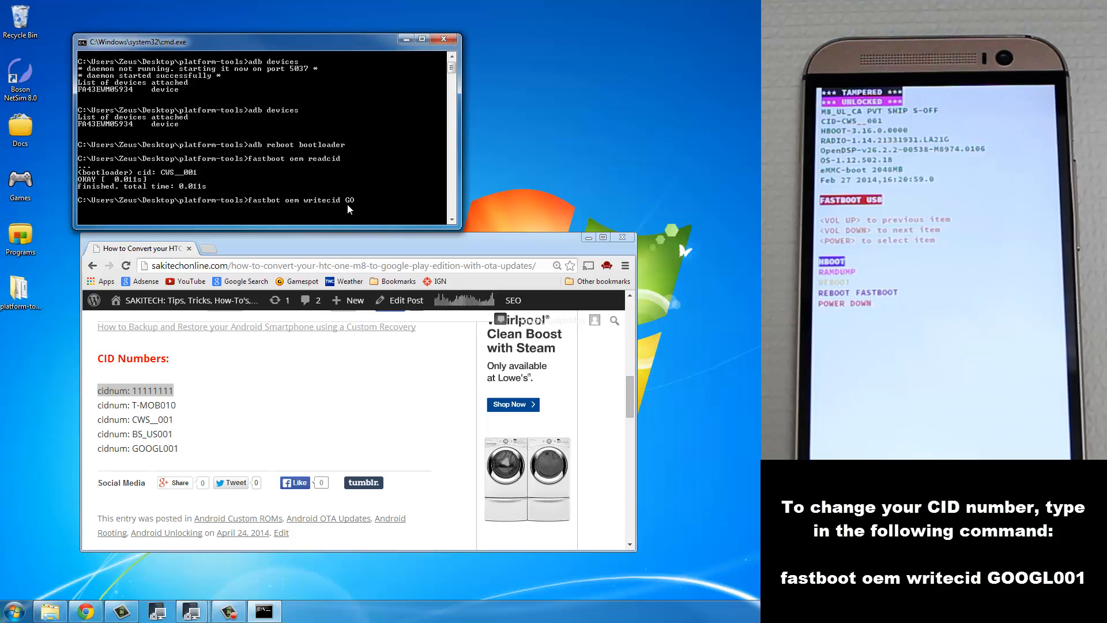
pyautogui.write('OOGL')
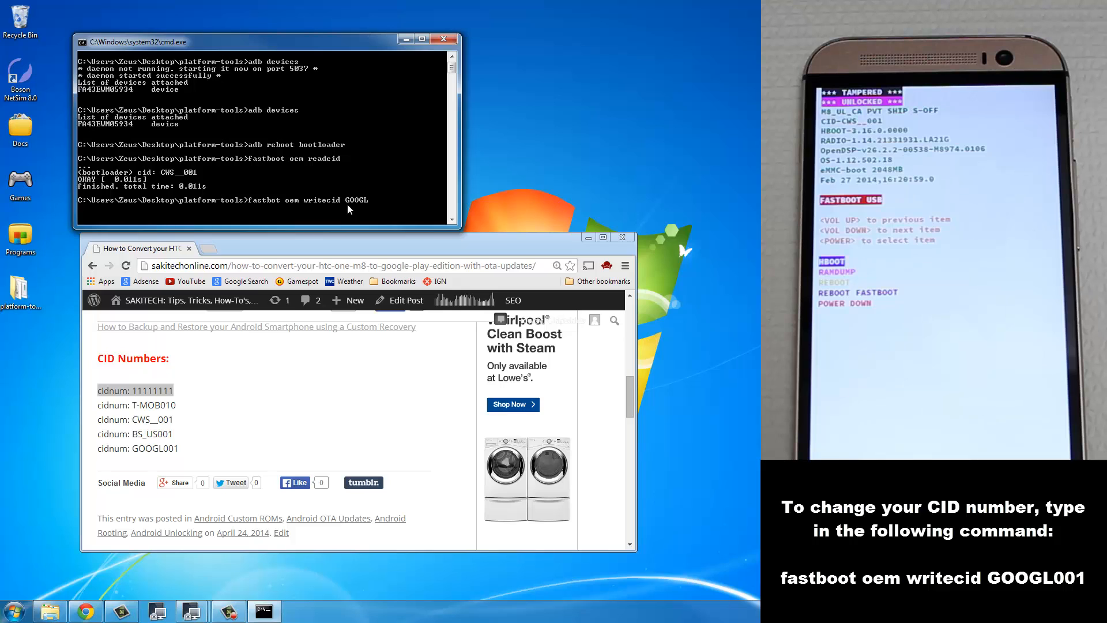
pyautogui.write('001')
pyautogui.write('fastboot oem w')
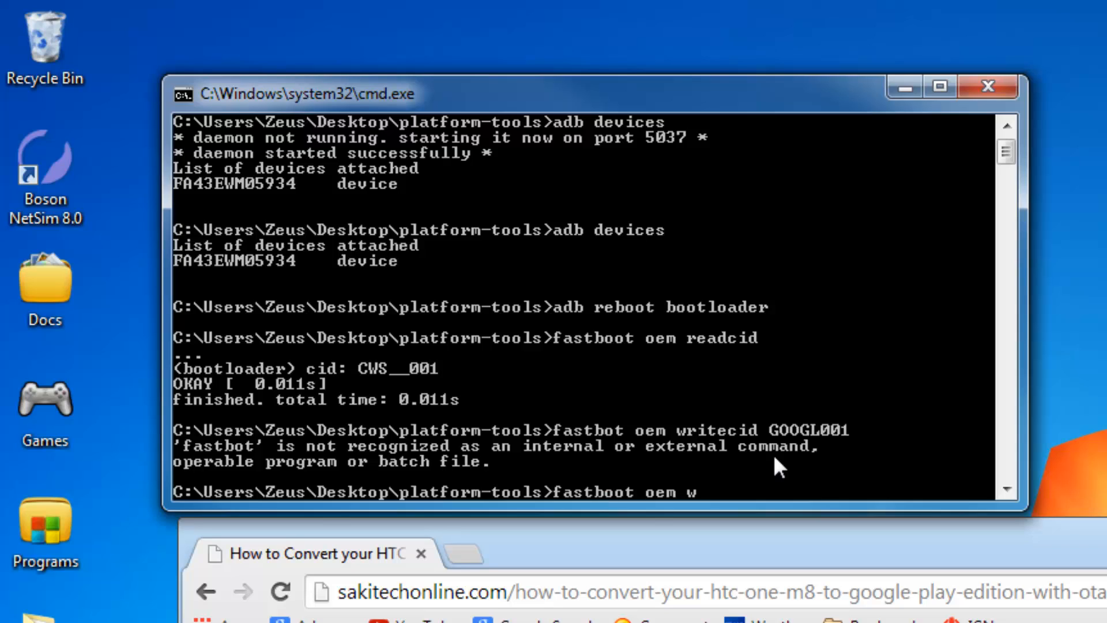
pyautogui.write('ritecid G')
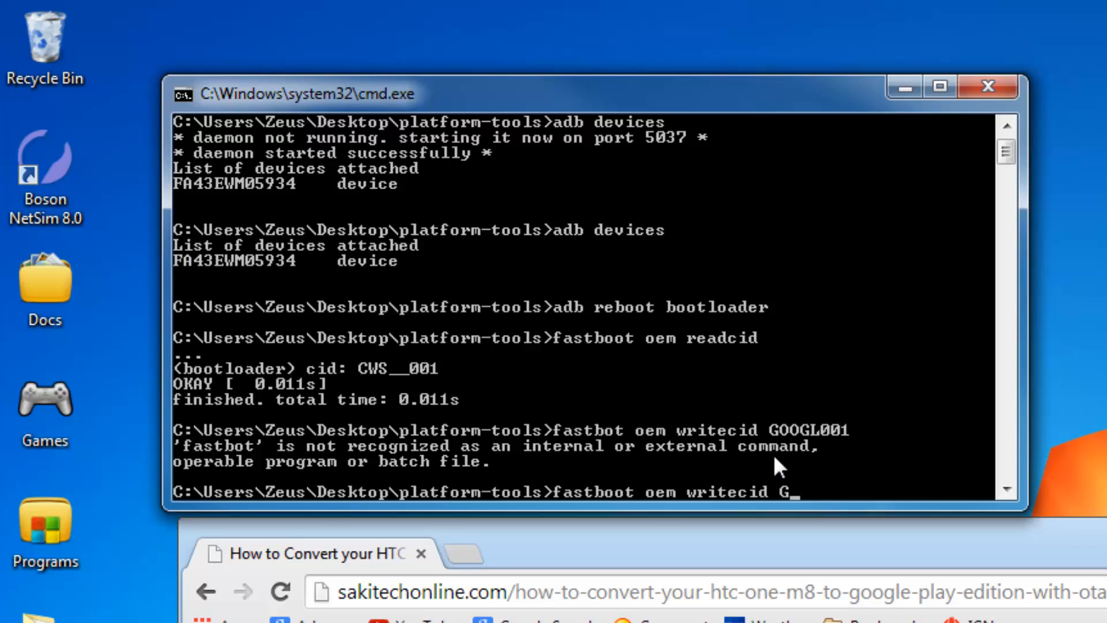
pyautogui.write('OOGL001')
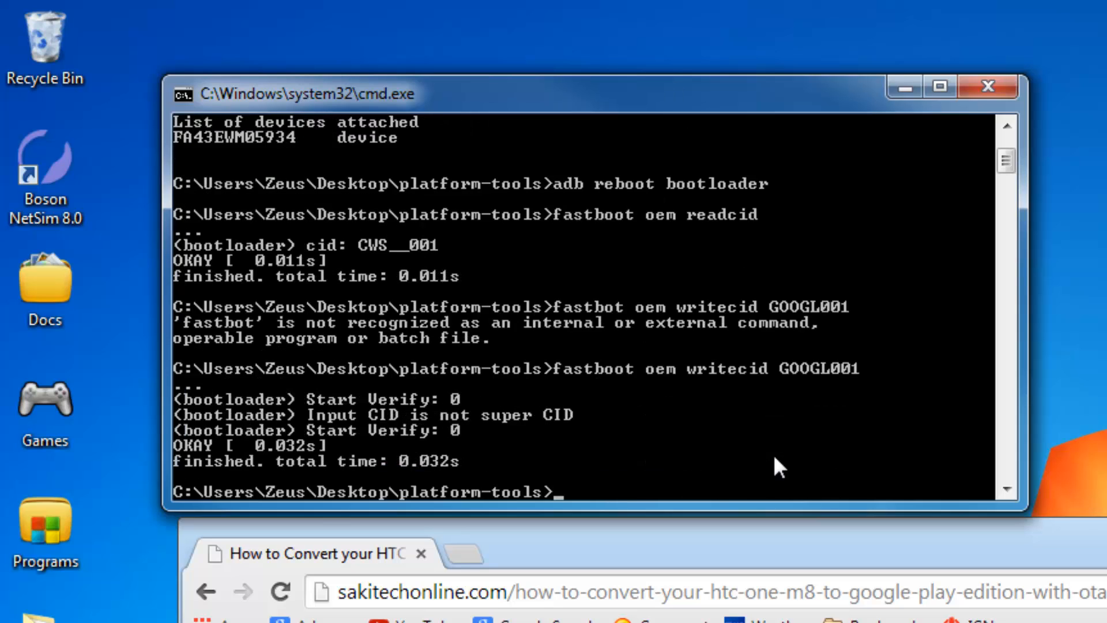
# Run 'fastboot oem readcid' and confirm the CID now reads GOOGL001.
pyautogui.write('fastbot oem writecid GOOGL001')
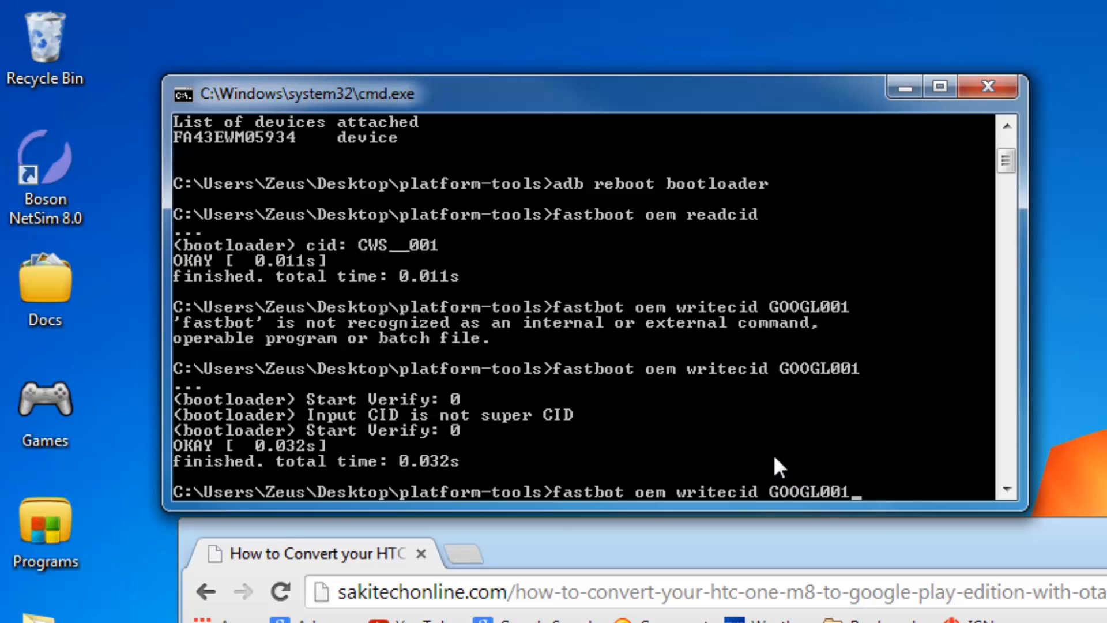
pyautogui.write('fastboot oem readcid')
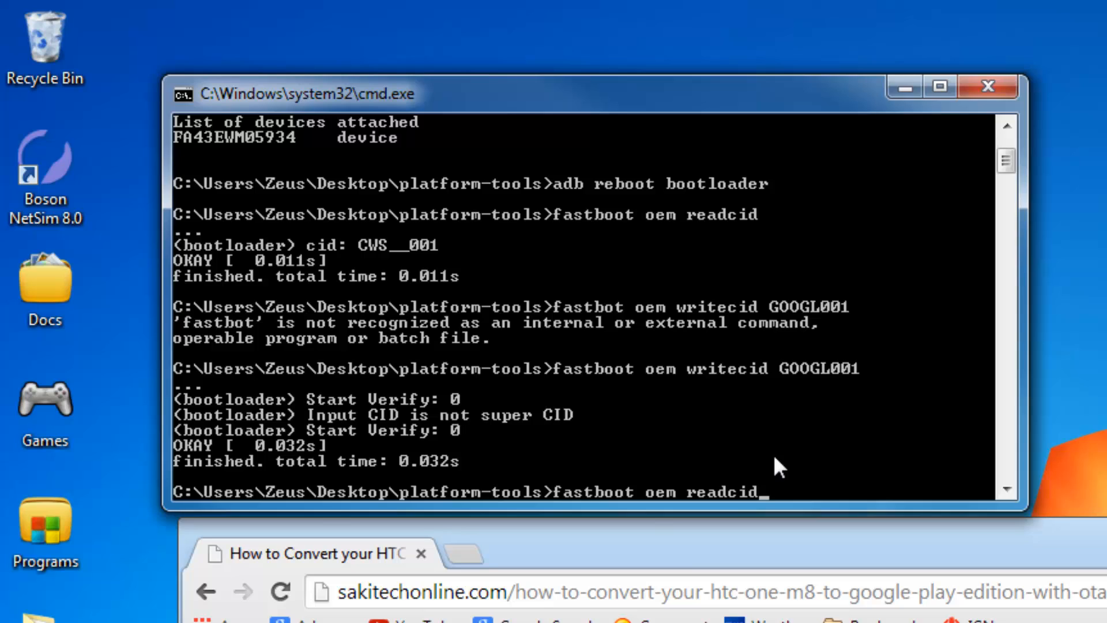
pyautogui.press('Enter')
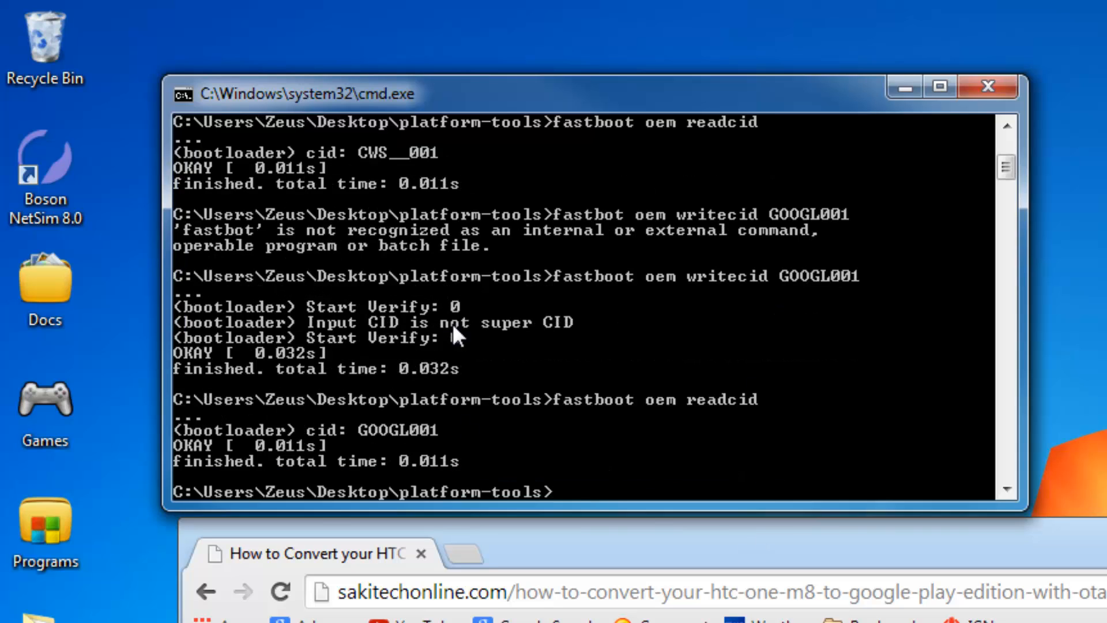
pyautogui.moveTo(458, 441)
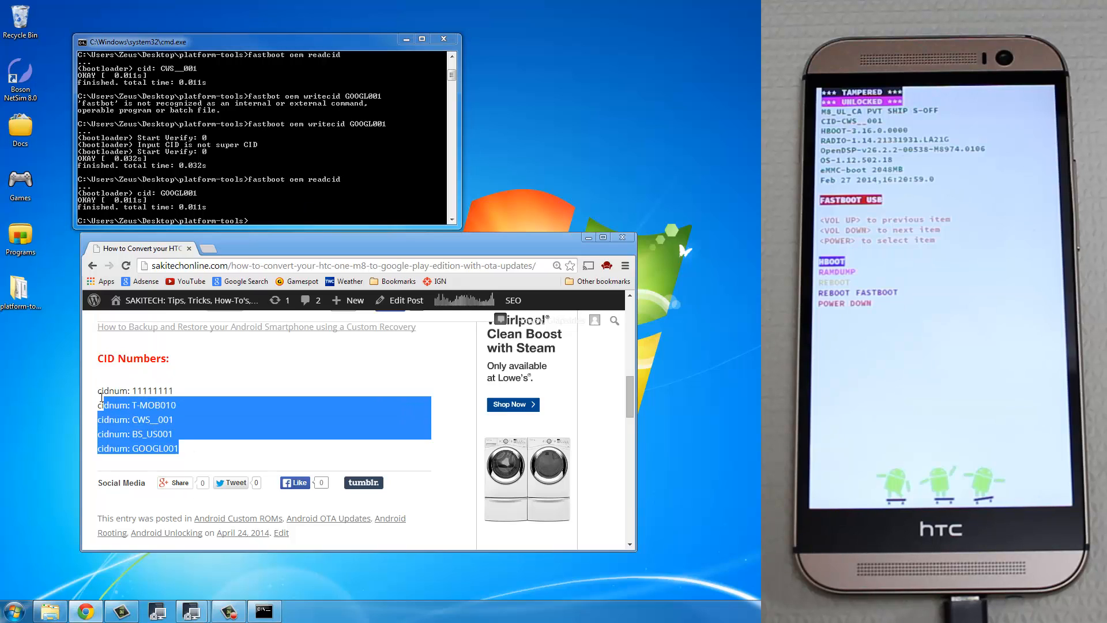
pyautogui.click(268, 201)
pyautogui.write('fastb')
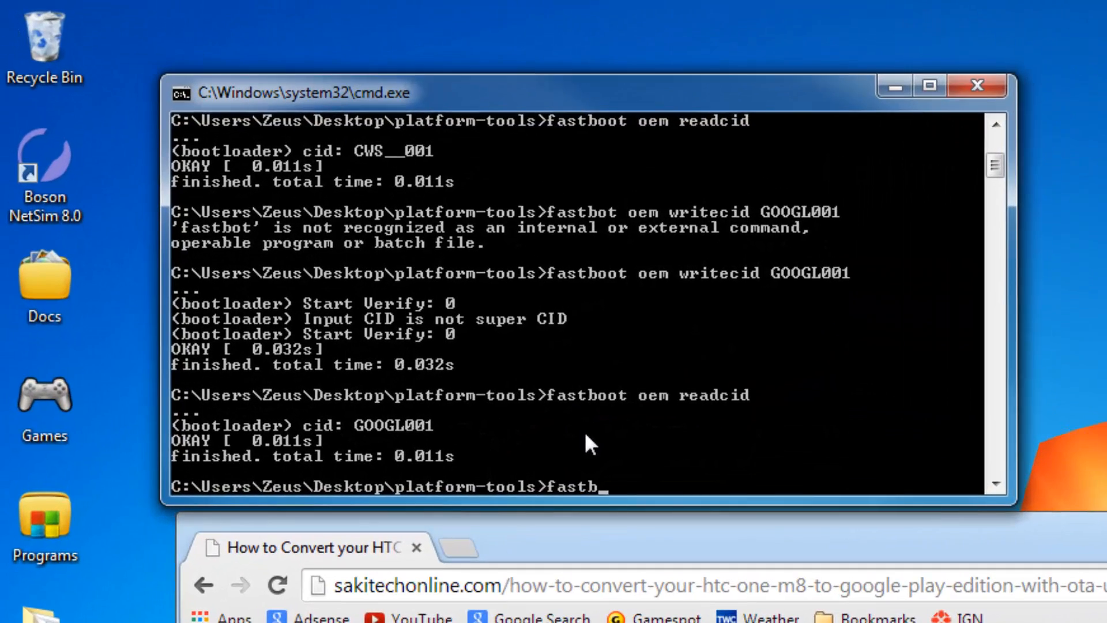
# Run 'fastboot oem rebootRUU' so the phone restarts to the HTC screen.
pyautogui.write('oot')
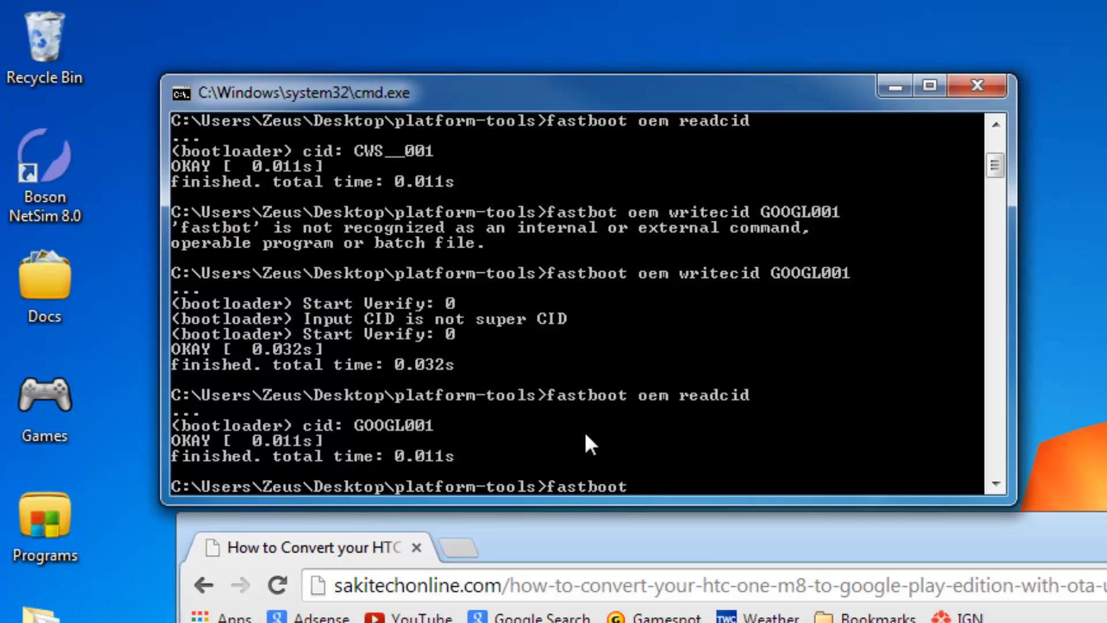
pyautogui.write('oem rebootR')
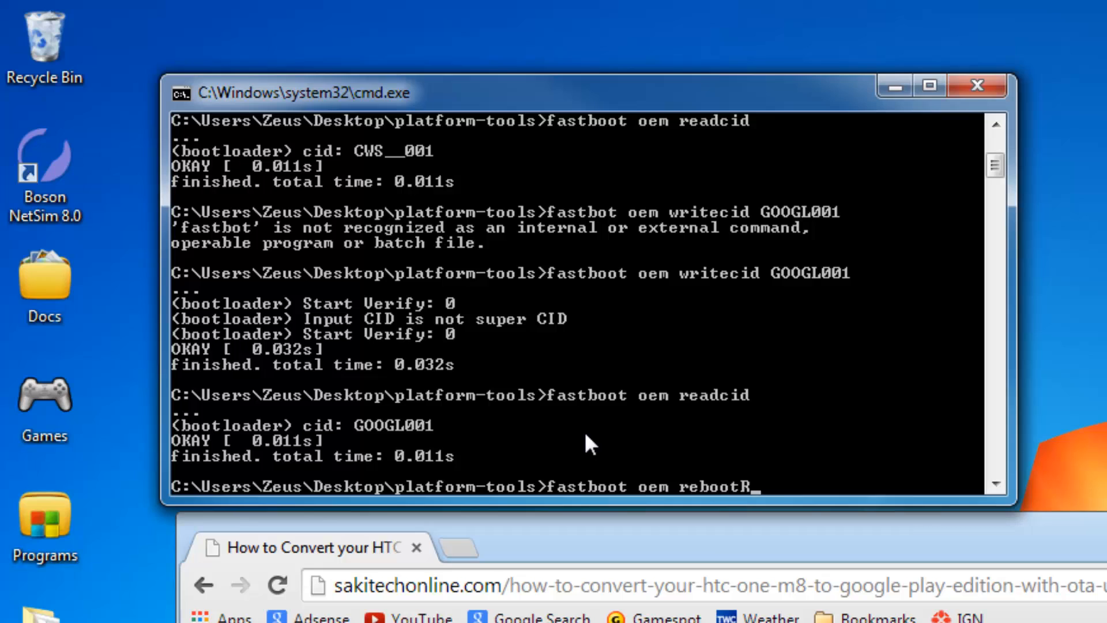
pyautogui.write('UU')
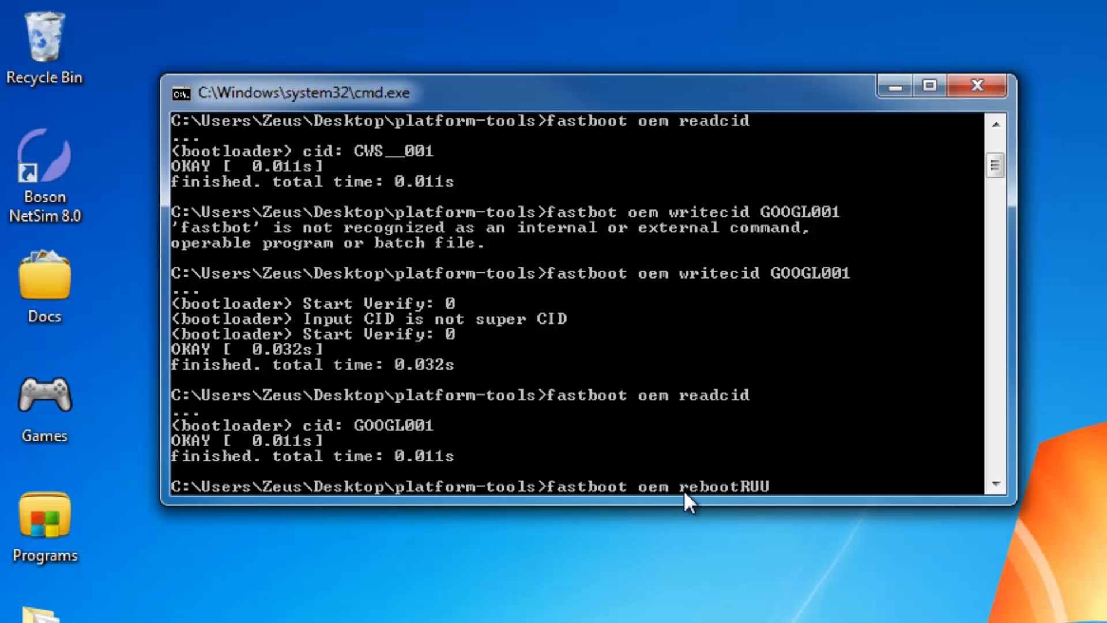
pyautogui.moveTo(782, 503)
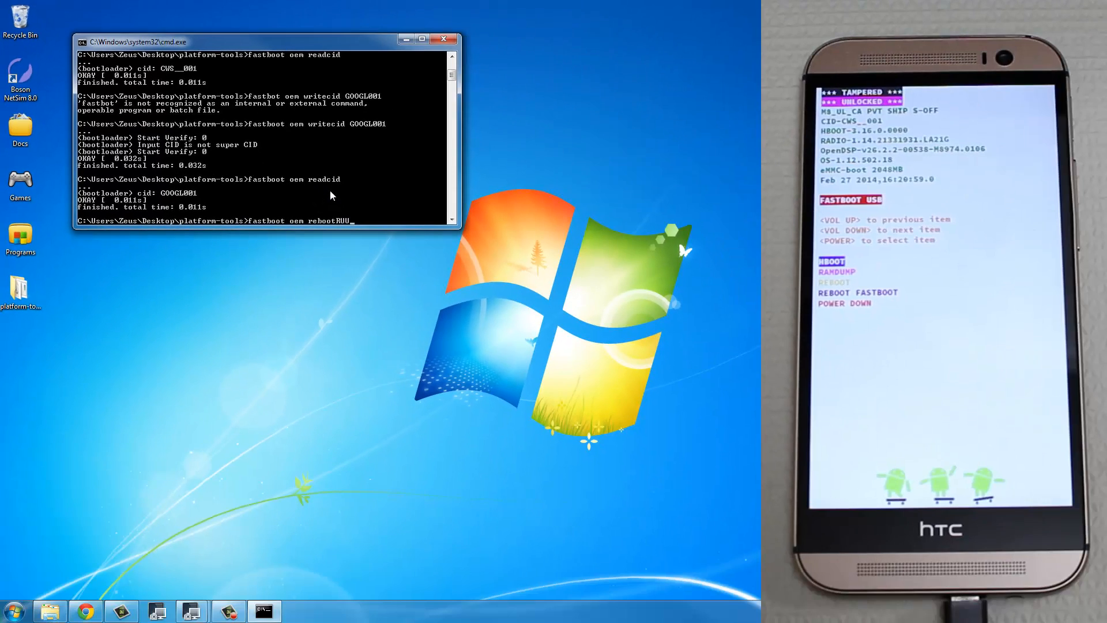
pyautogui.press('Return')
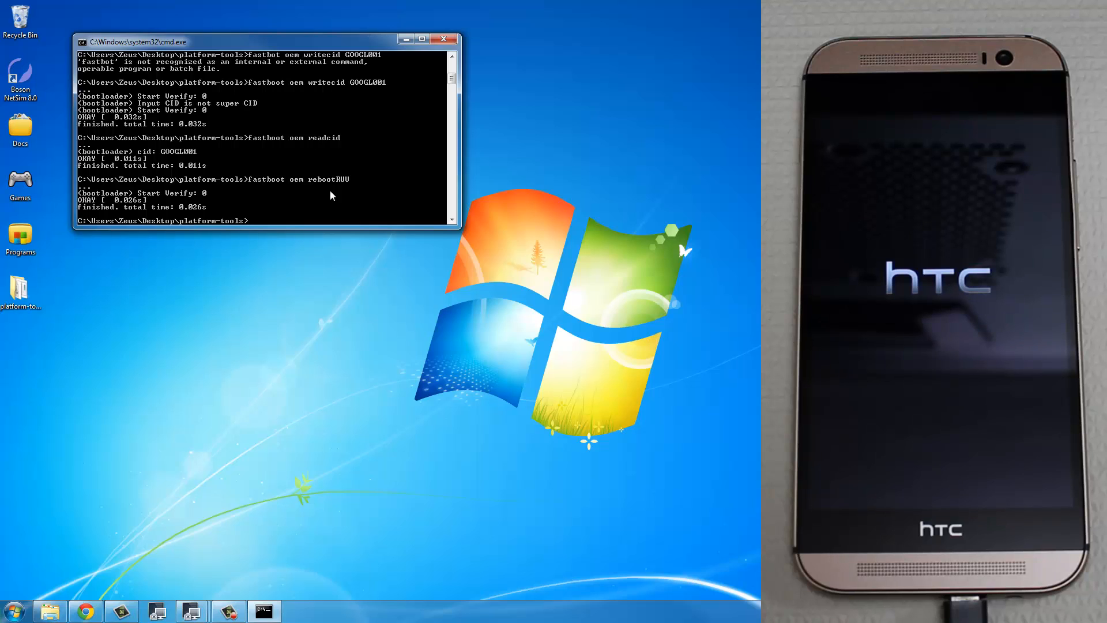
# Begin typing the 'fastboot flash zip' command in the prompt.
pyautogui.write('fastboot')
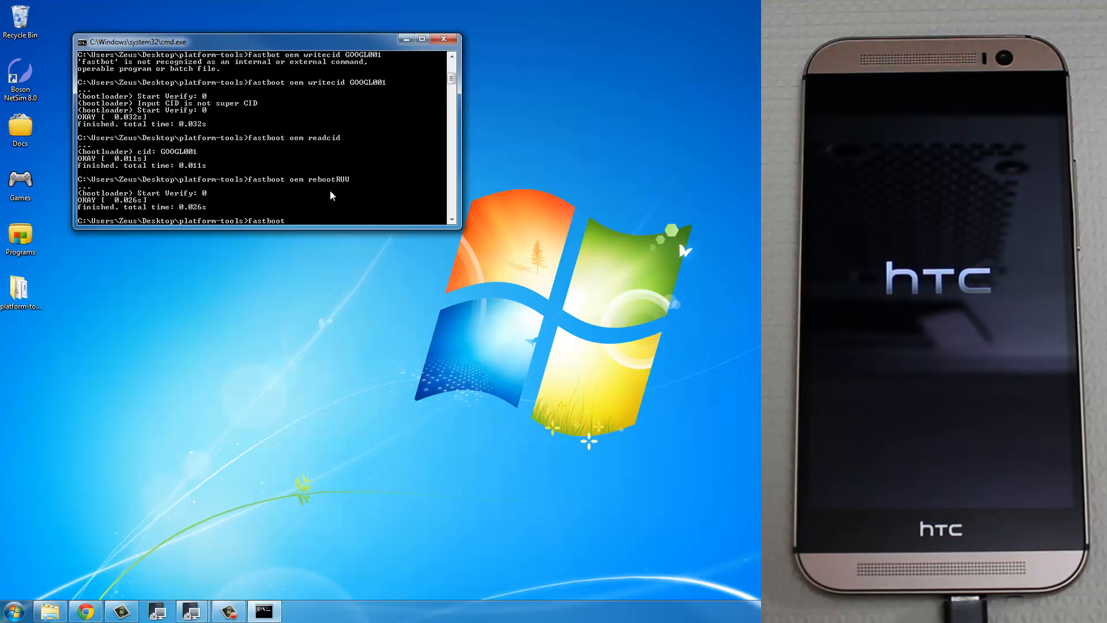
pyautogui.write('flash')
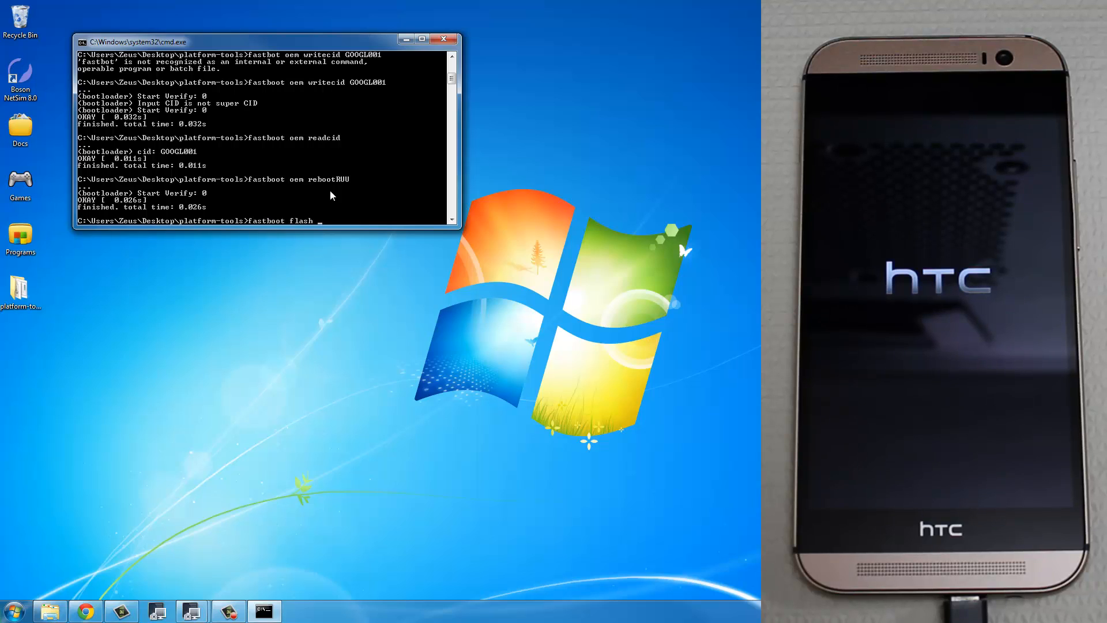
pyautogui.write('zip')
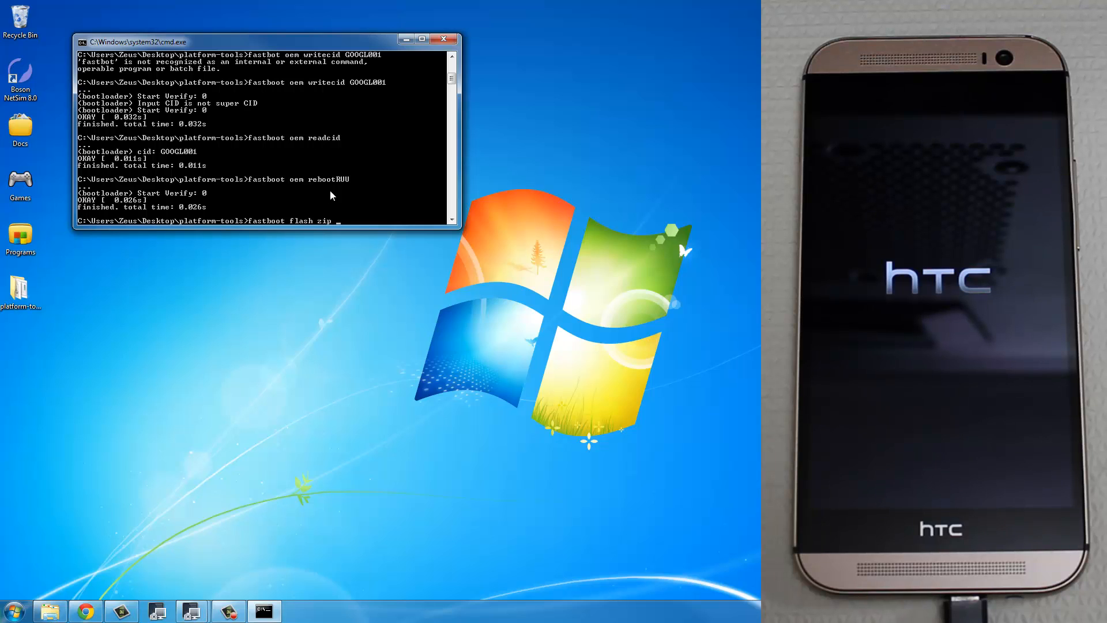
# Open platform-tools, select the RUU zip and widen the Name column to read it.
pyautogui.doubleClick(20, 289)
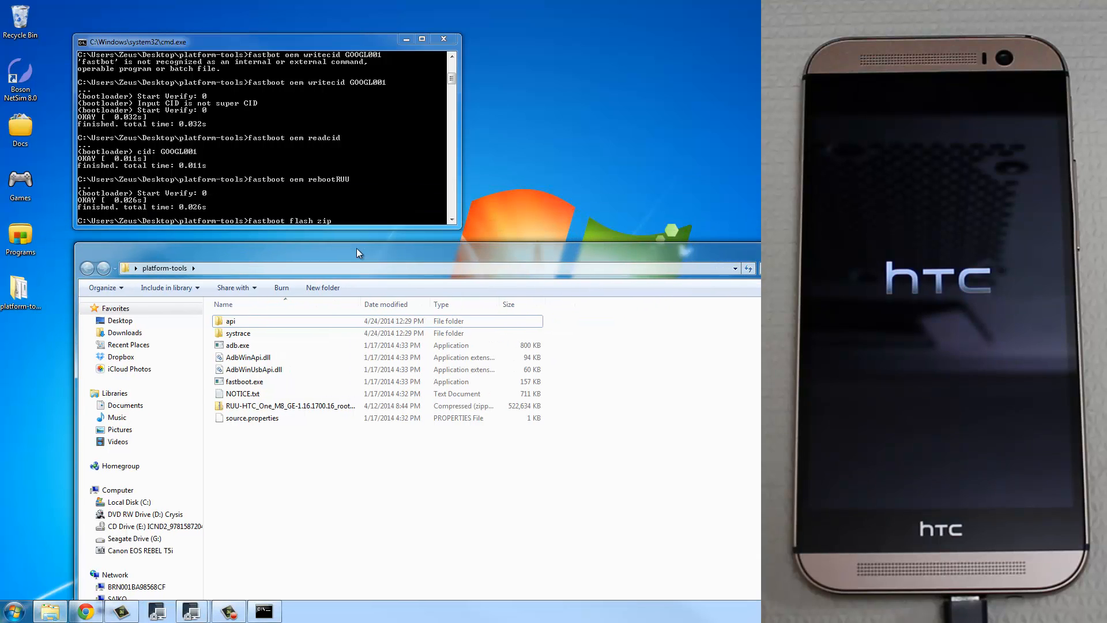
pyautogui.click(289, 406)
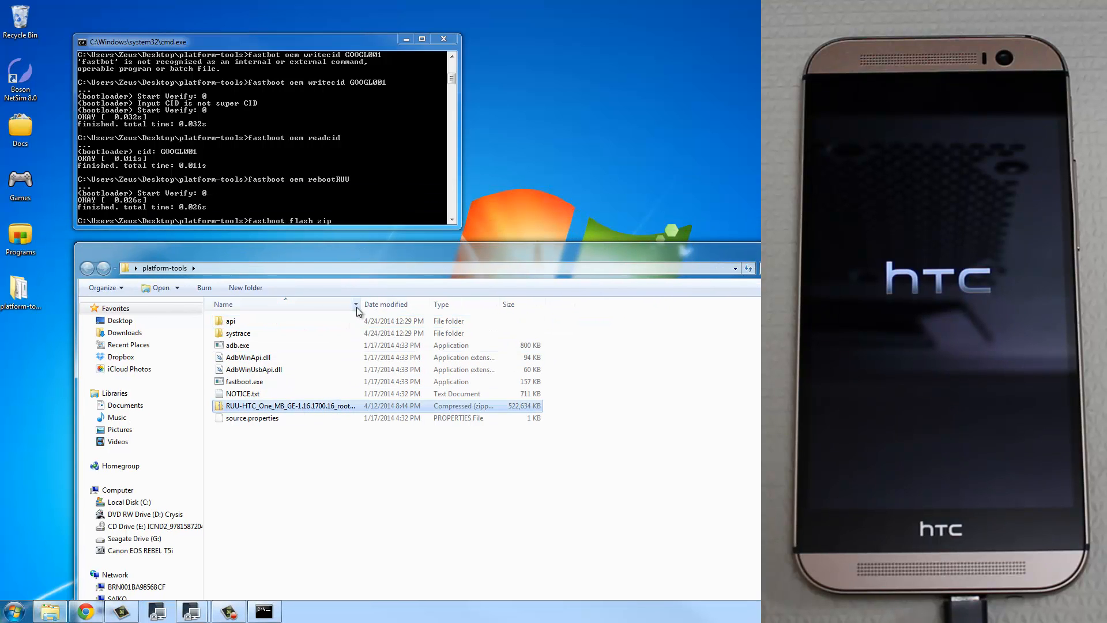
pyautogui.moveTo(359, 305); pyautogui.dragTo(400, 304)
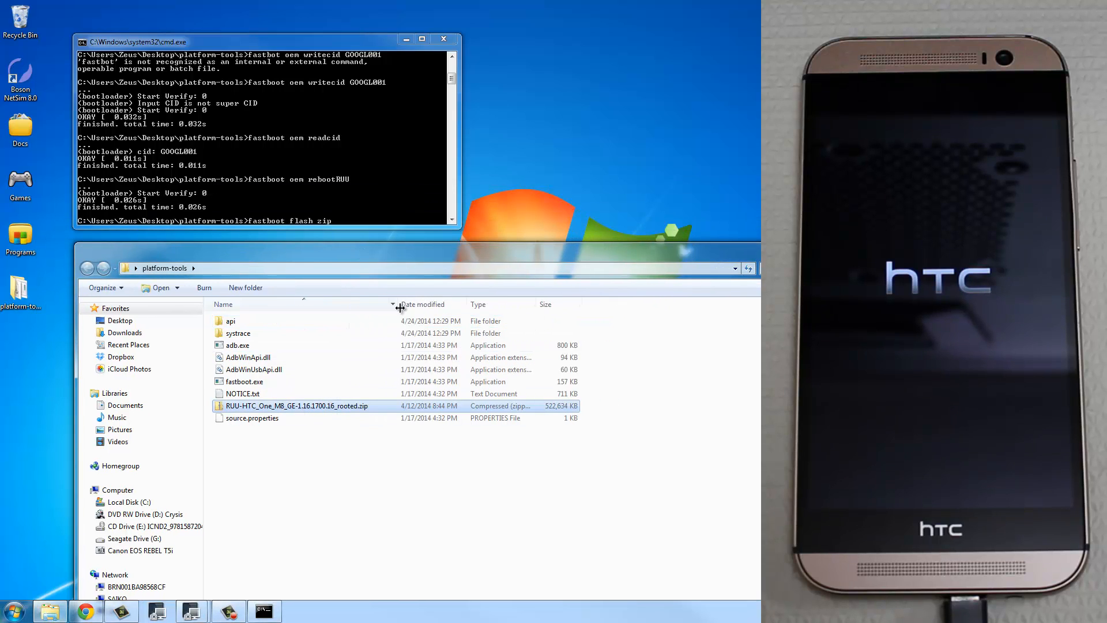
pyautogui.moveTo(296, 406)
pyautogui.write(' RUU-HTC_One_M8_GE-1.16.1700.16_rooted')
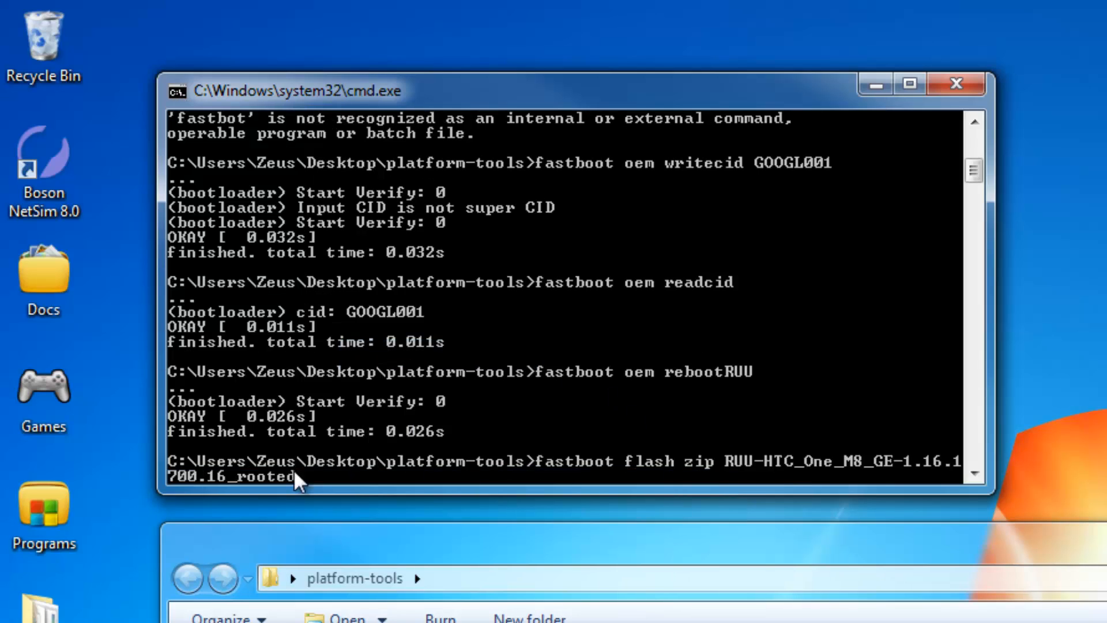
pyautogui.moveTo(308, 505)
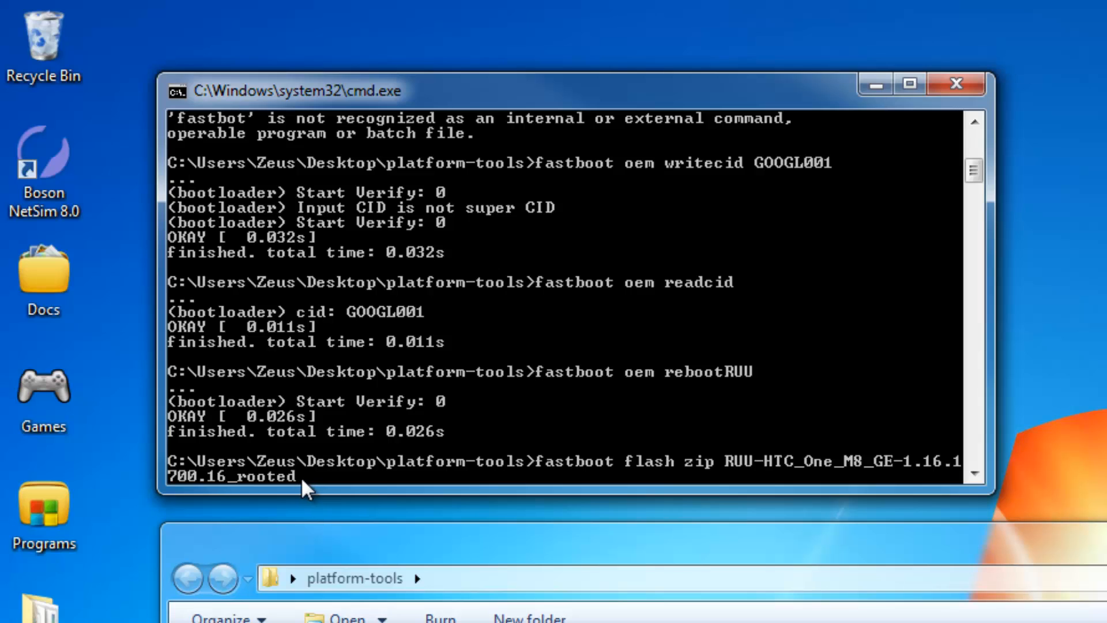
# Flash RUU-HTC_One_M8_GE-1.16.1700.16_rooted.zip with fastboot flash zip.
pyautogui.write('_z')
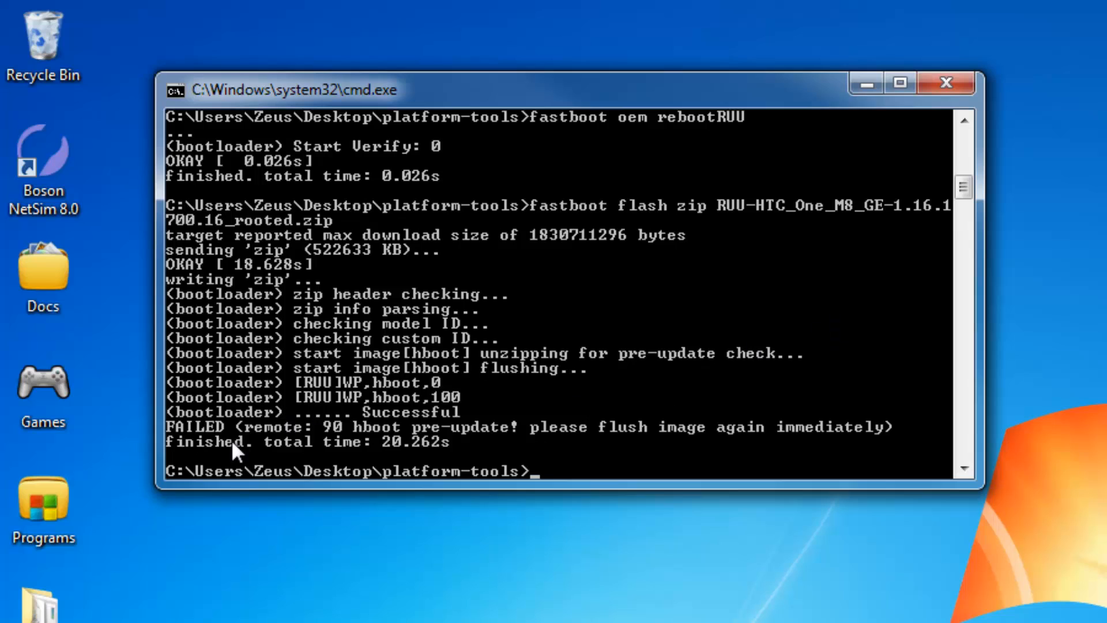
pyautogui.moveTo(575, 477)
pyautogui.write('fastboot flash zip RUU-HTC_One_M8_GE-1.16.1700.16_rooted.zip')
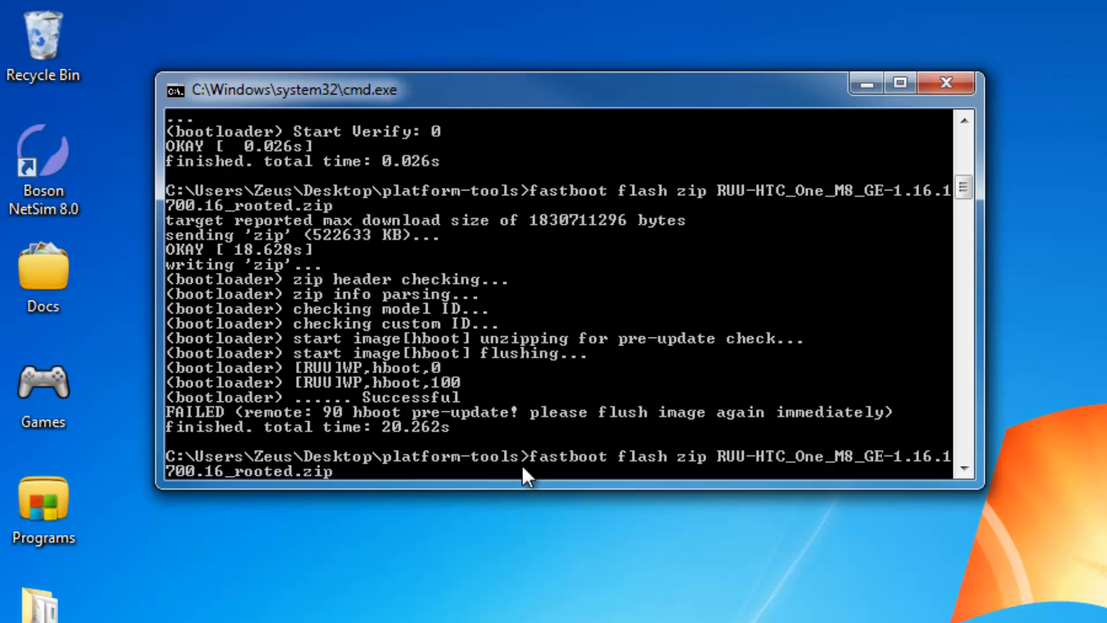
pyautogui.moveTo(575, 484)
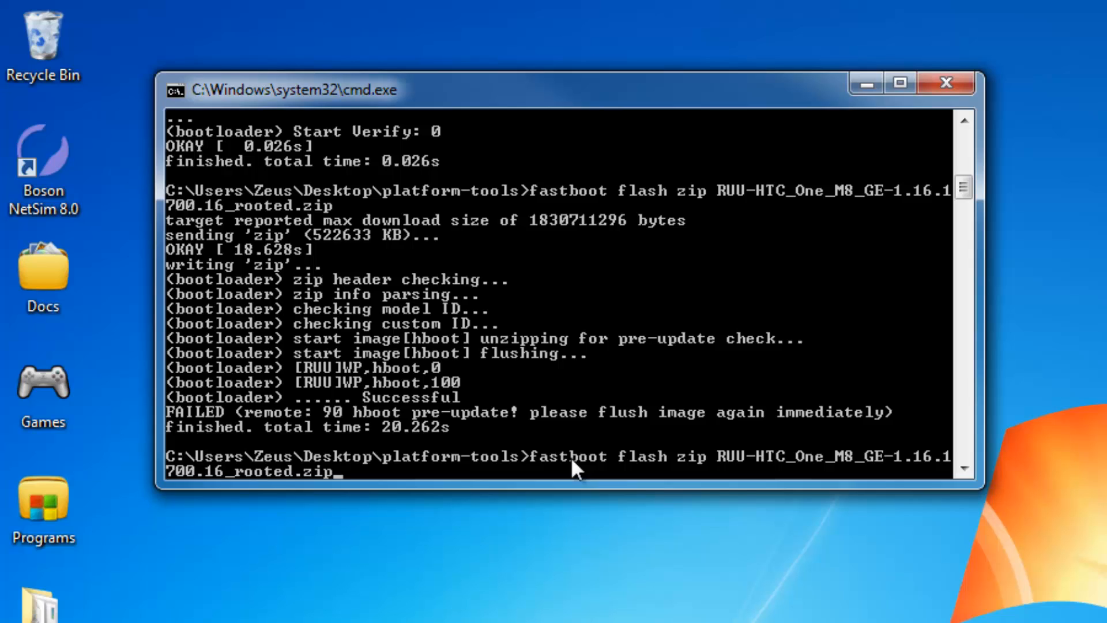
pyautogui.moveTo(628, 488)
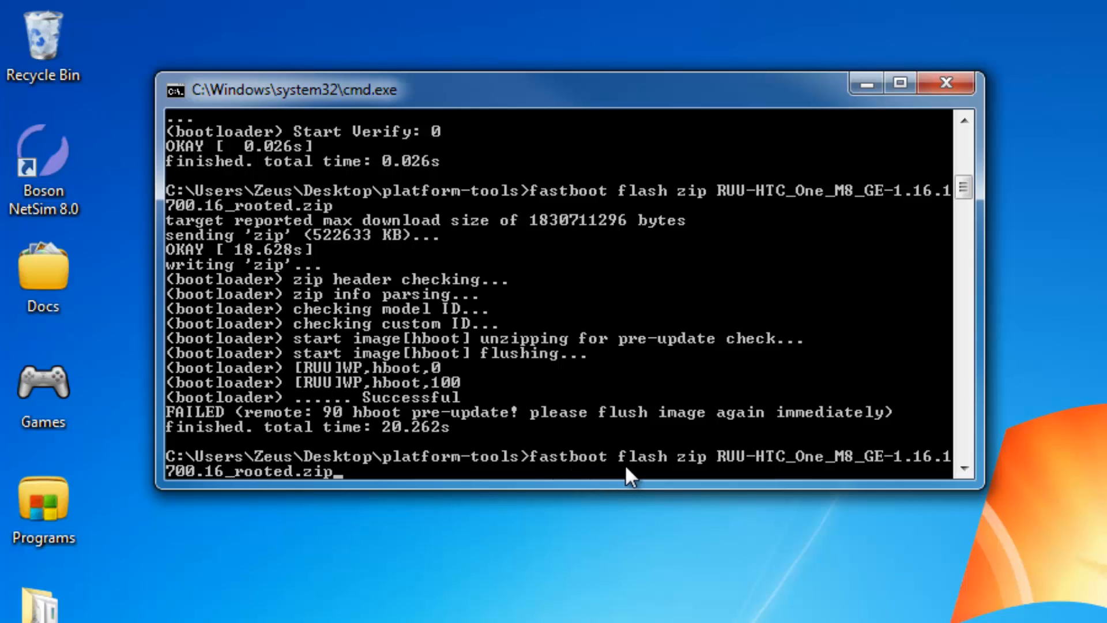
pyautogui.moveTo(725, 483)
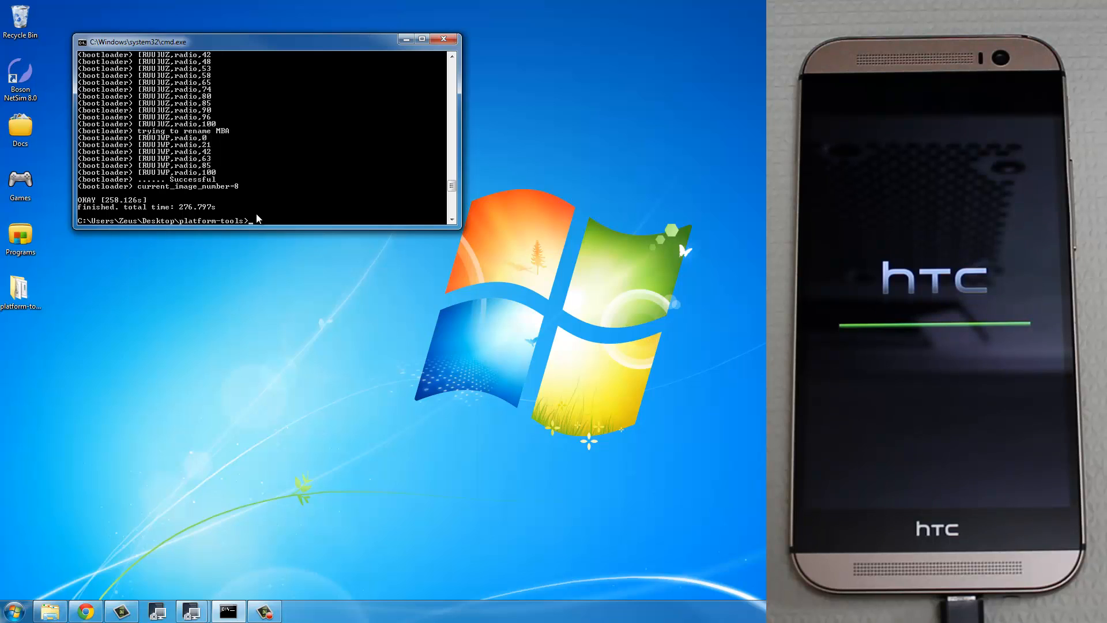
# Enter 'fastboot reboot' to boot the phone into the Insert SIM card setup screen.
pyautogui.write('fastboot')
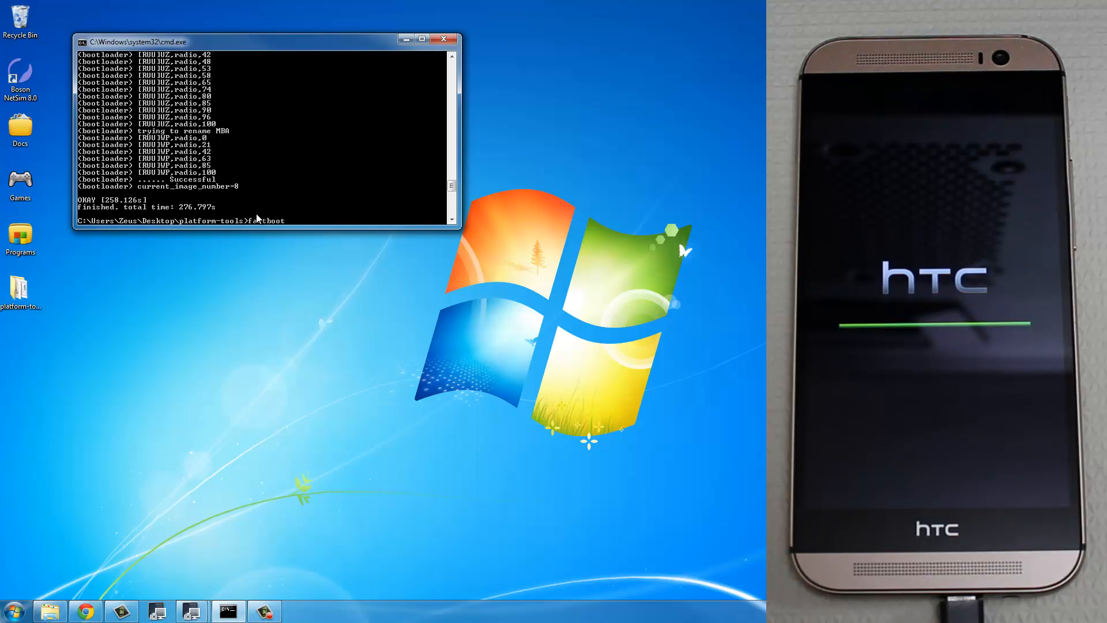
pyautogui.write('reboo')
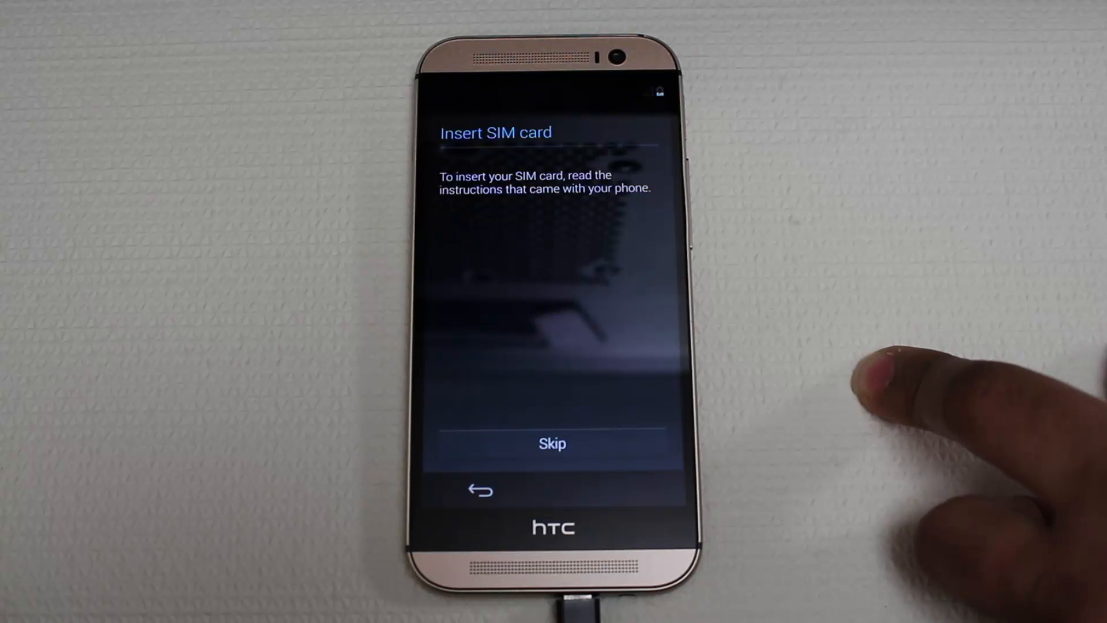
# Skip the SIM and welcome screens, then confirm Android 4.4.2 in About phone.
pyautogui.click(548, 443)
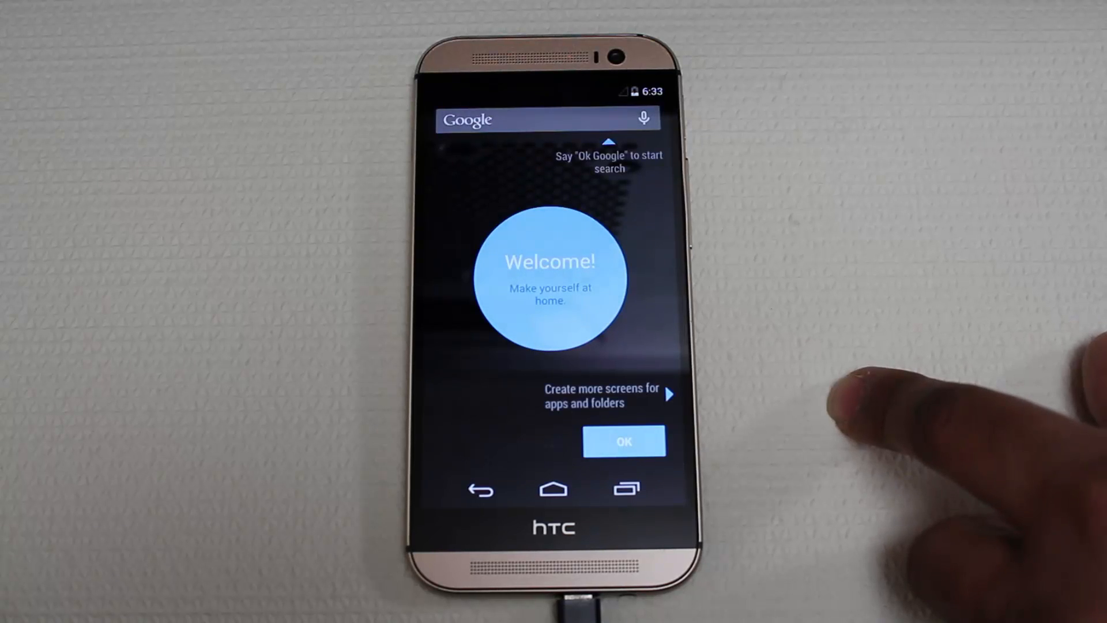
pyautogui.click(624, 441)
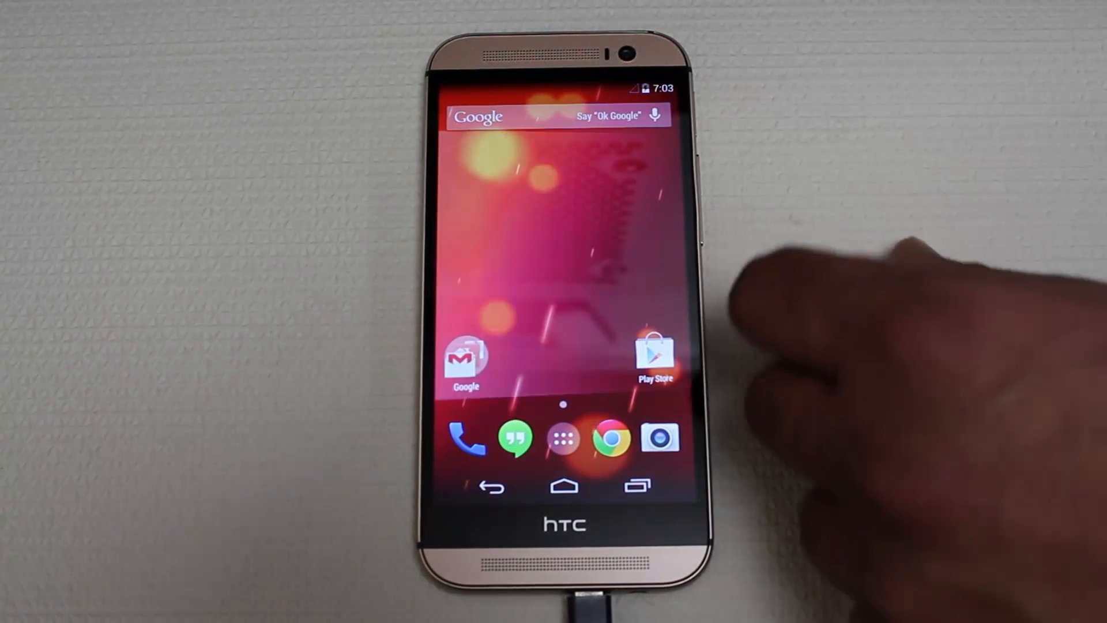
pyautogui.click(562, 440)
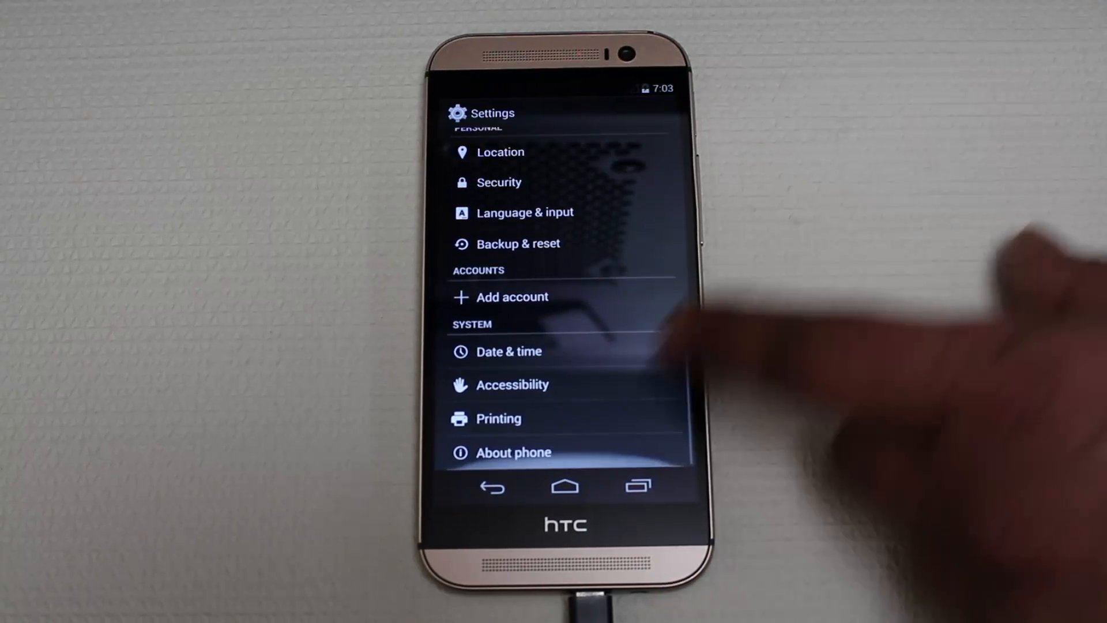
pyautogui.click(512, 453)
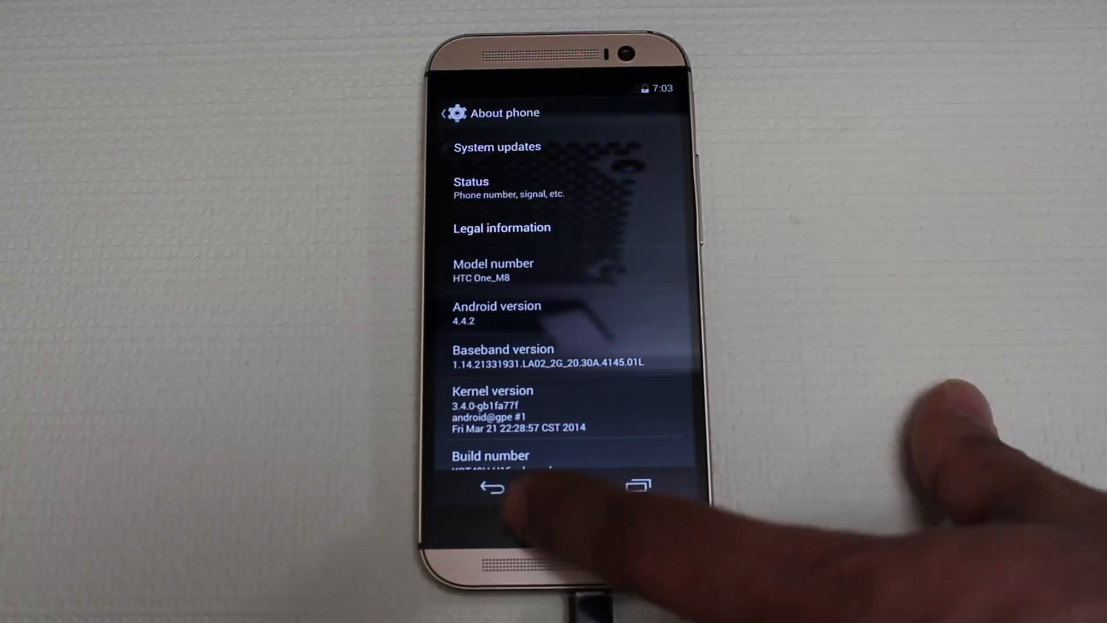
pyautogui.click(490, 493)
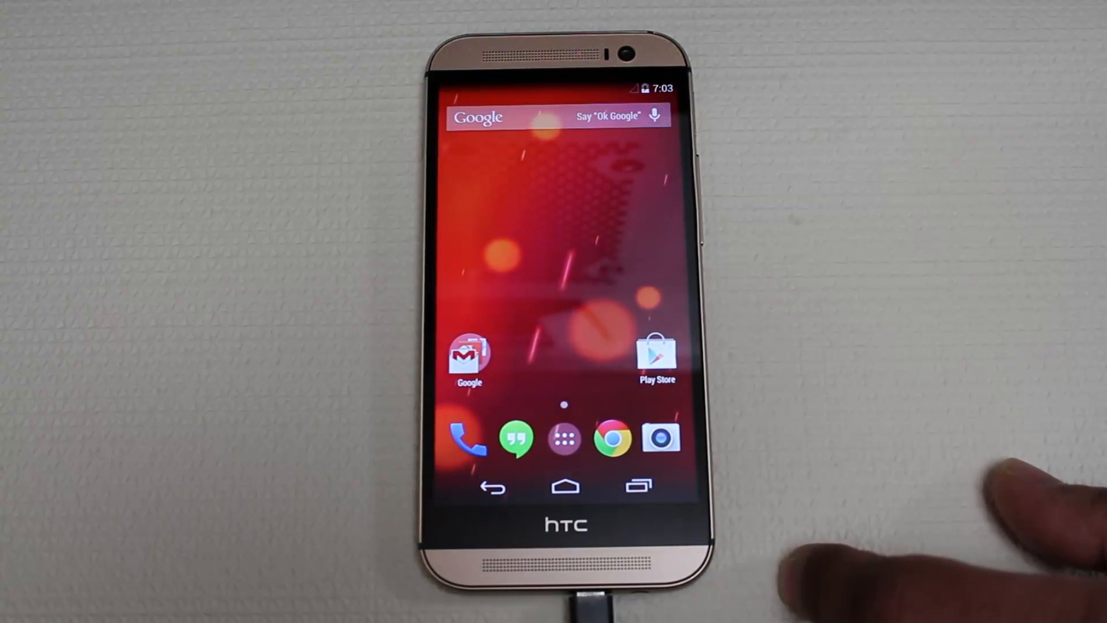